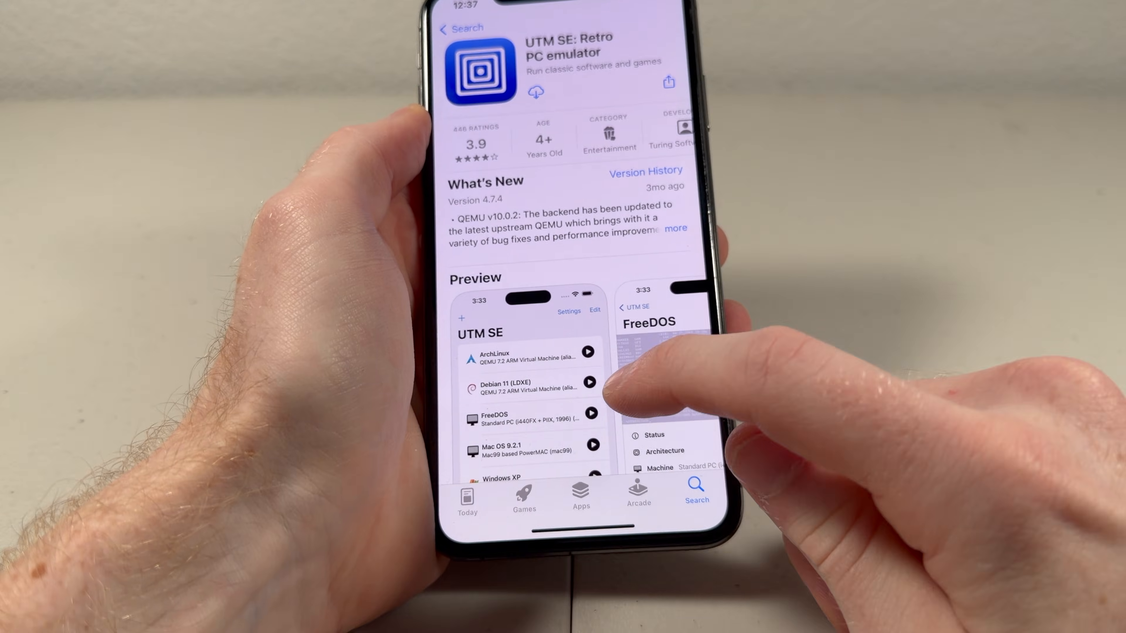
- Allow the iPhone to connect to the Mac and unlock it so UTM can be sideloaded
{"action": "scroll", "scroll_direction": "down", "scroll_amount": 3}
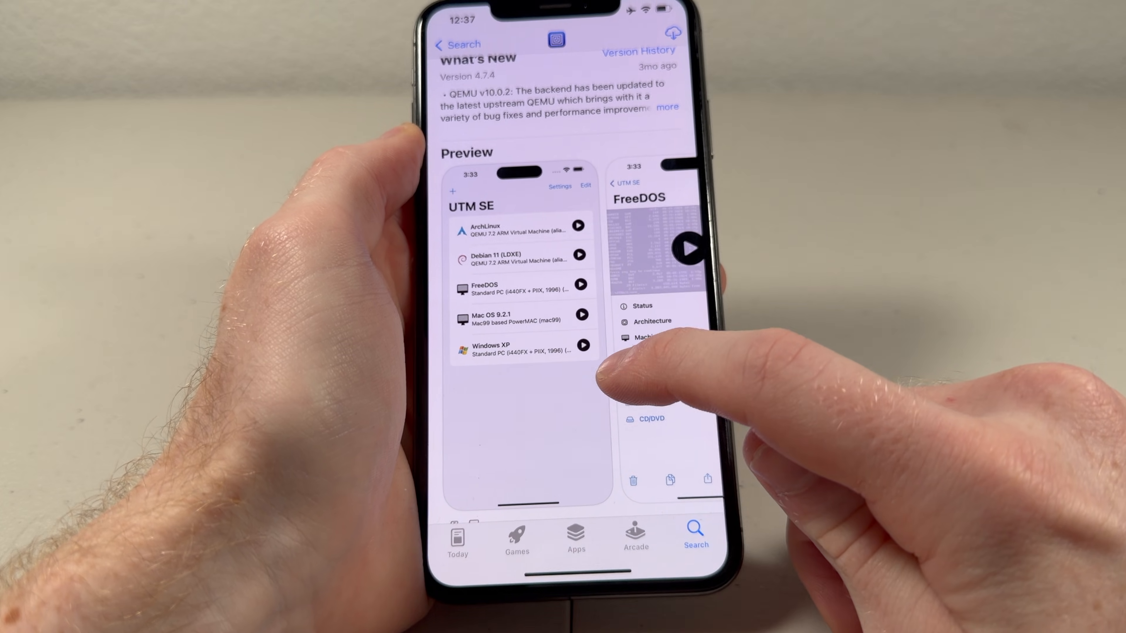
{"action": "scroll", "scroll_direction": "down", "scroll_amount": 3}
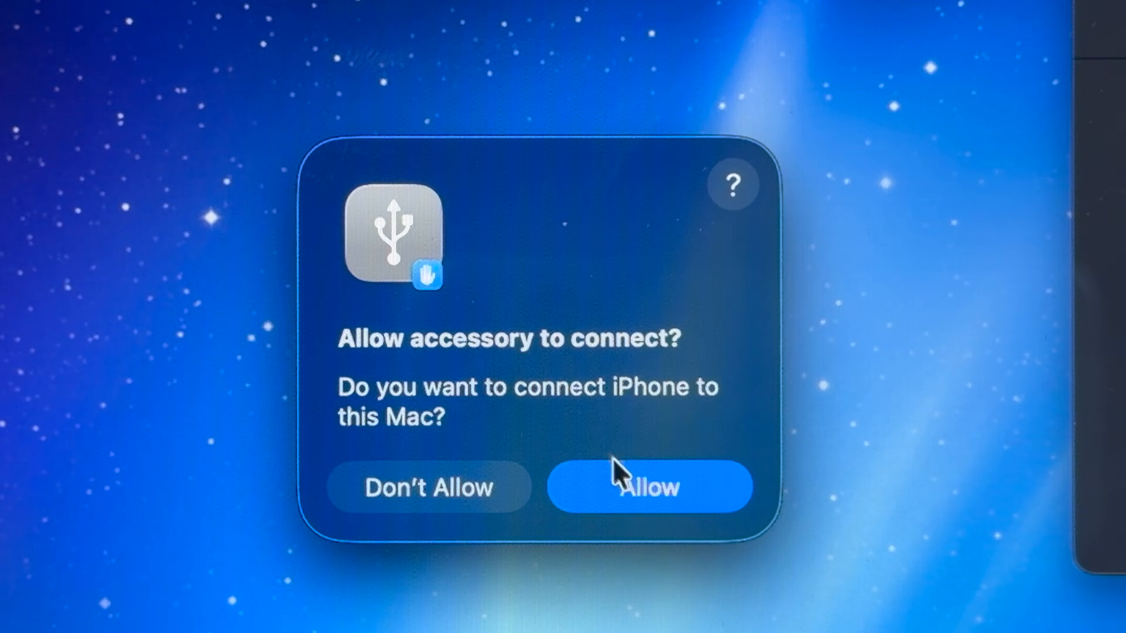
{"action": "left_click", "coordinate": [647, 486]}
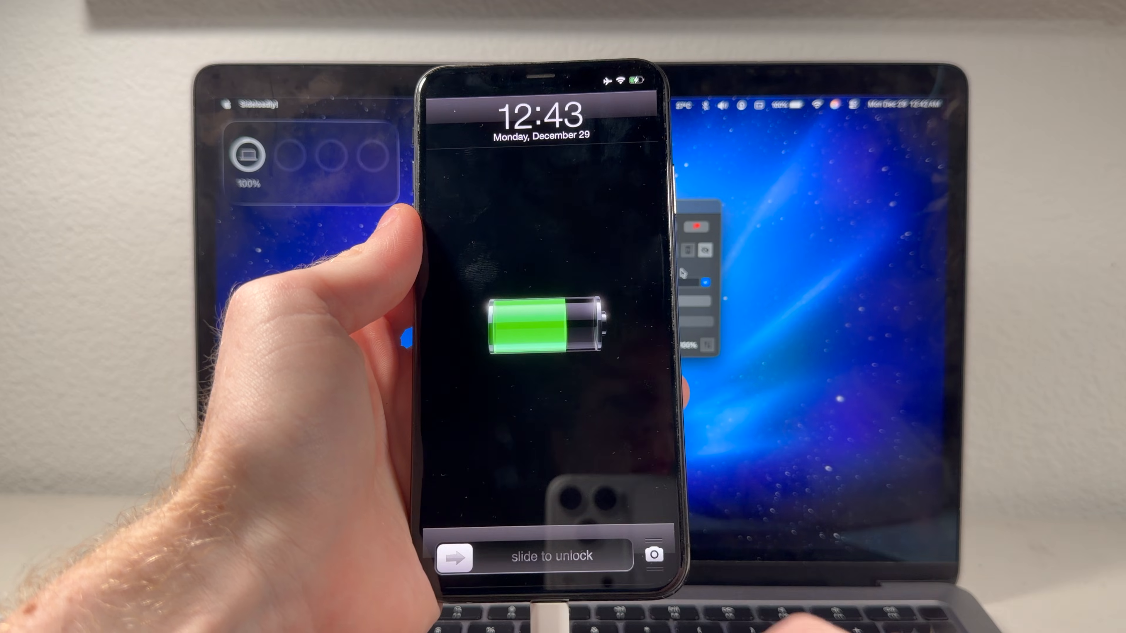
{"action": "left_click_drag", "start_coordinate": [452, 554], "coordinate": [646, 554]}
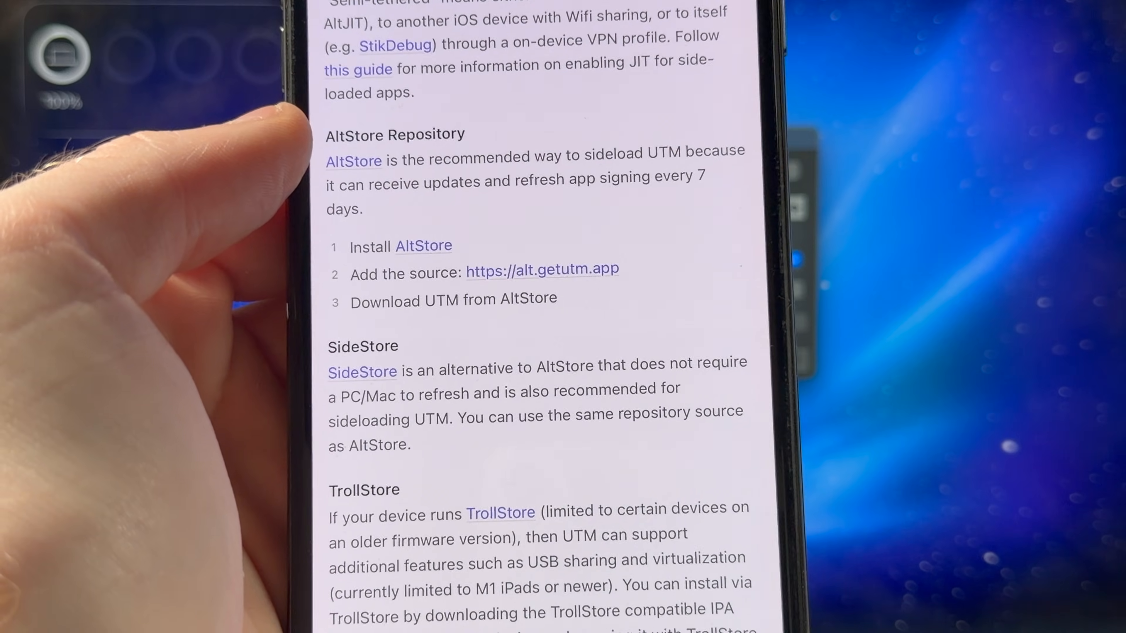
{"action": "scroll", "scroll_direction": "down", "scroll_amount": 3}
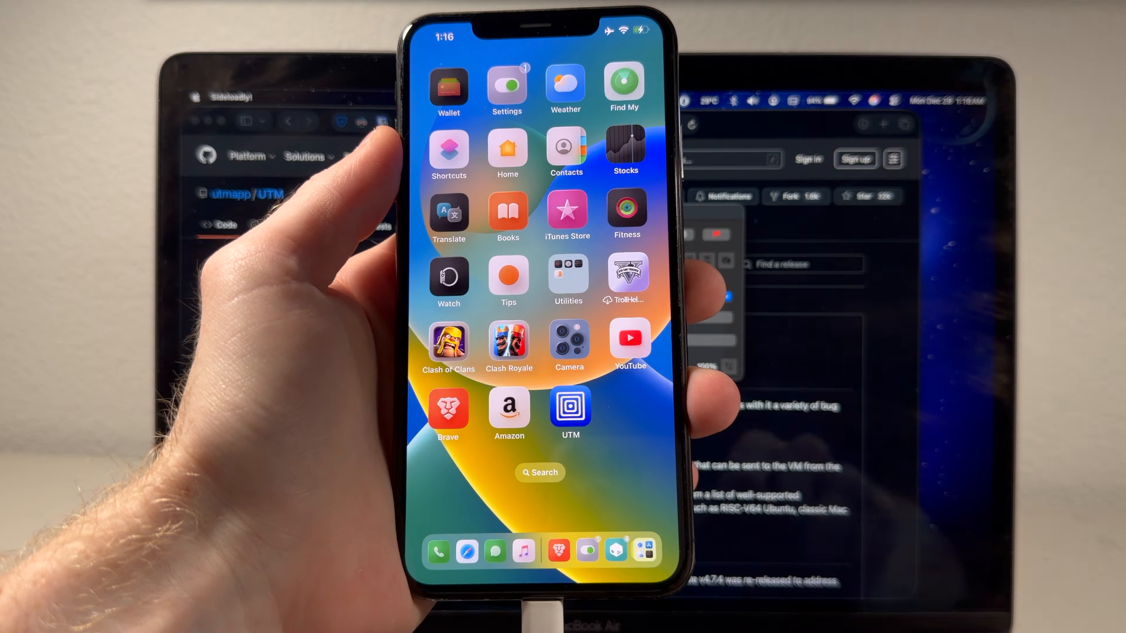
- Launch UTM, pick the Windows 7 Ultimate ISO as boot image and accept the drive size
{"action": "left_click", "coordinate": [570, 409]}
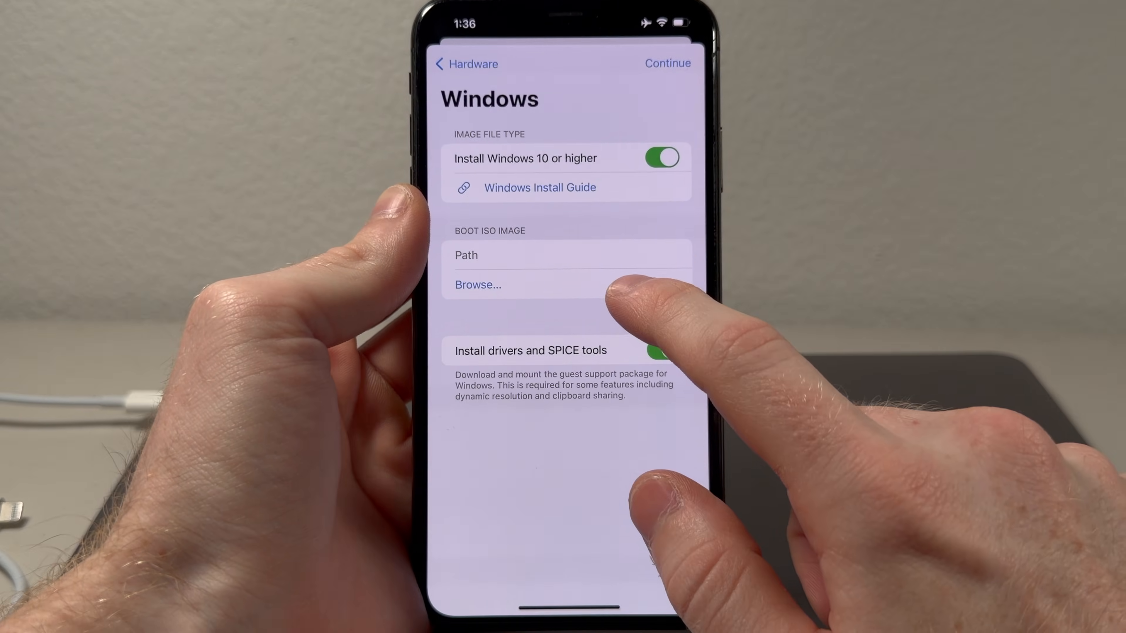
{"action": "left_click", "coordinate": [477, 285]}
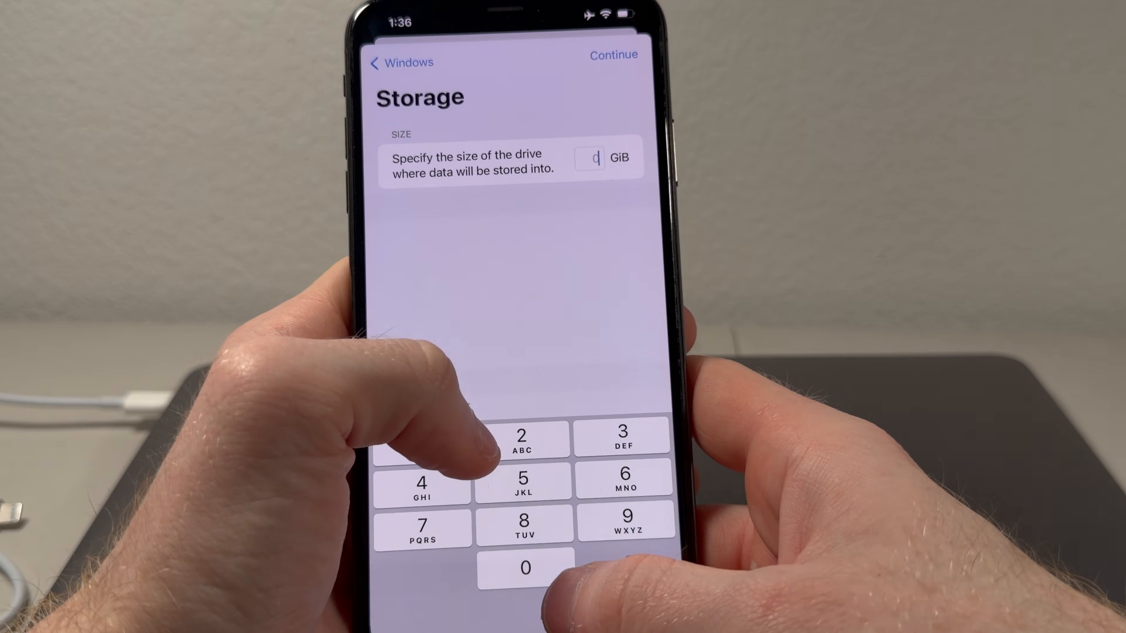
{"action": "left_click", "coordinate": [614, 55]}
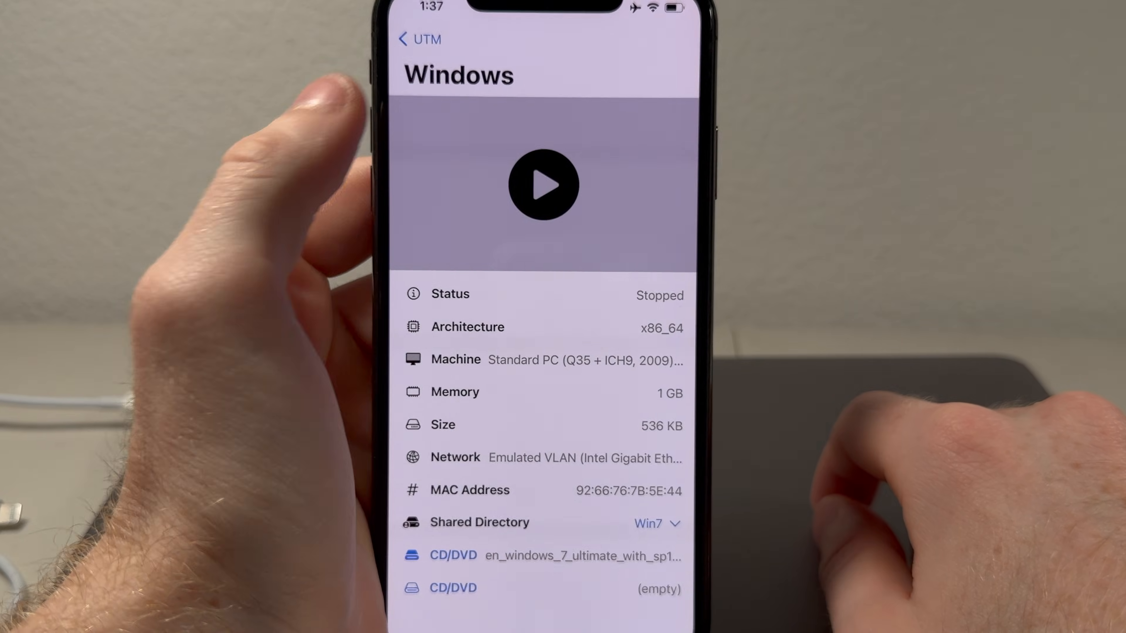
- Edit the Windows VM configuration to use the e1000 network card with guest tools mounted
{"action": "left_click", "coordinate": [543, 184]}
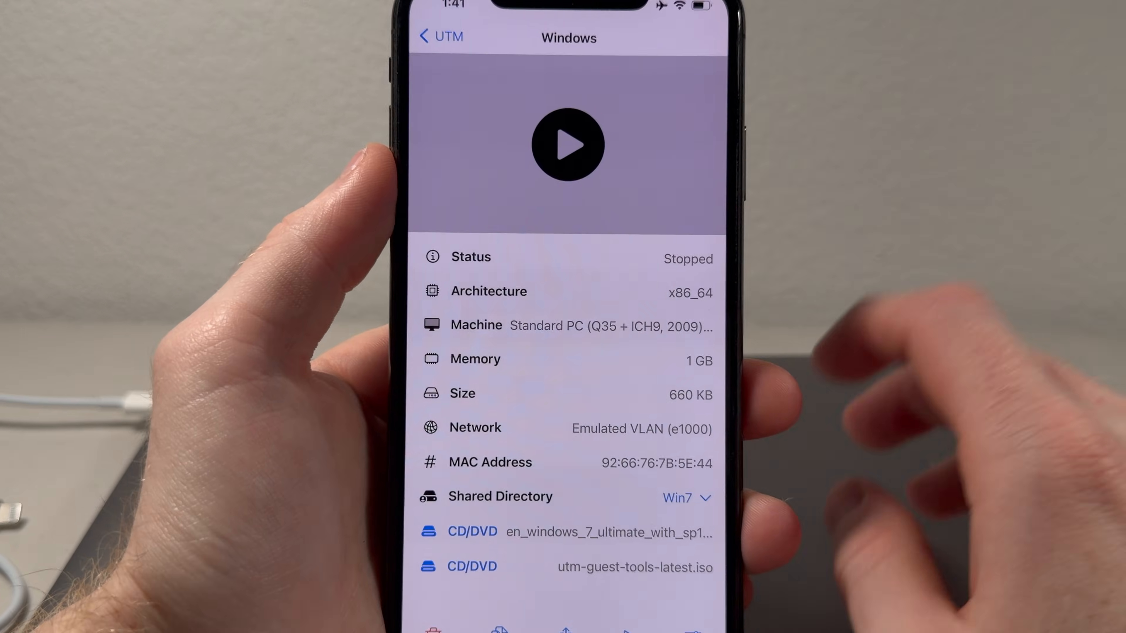
{"action": "left_click", "coordinate": [567, 144]}
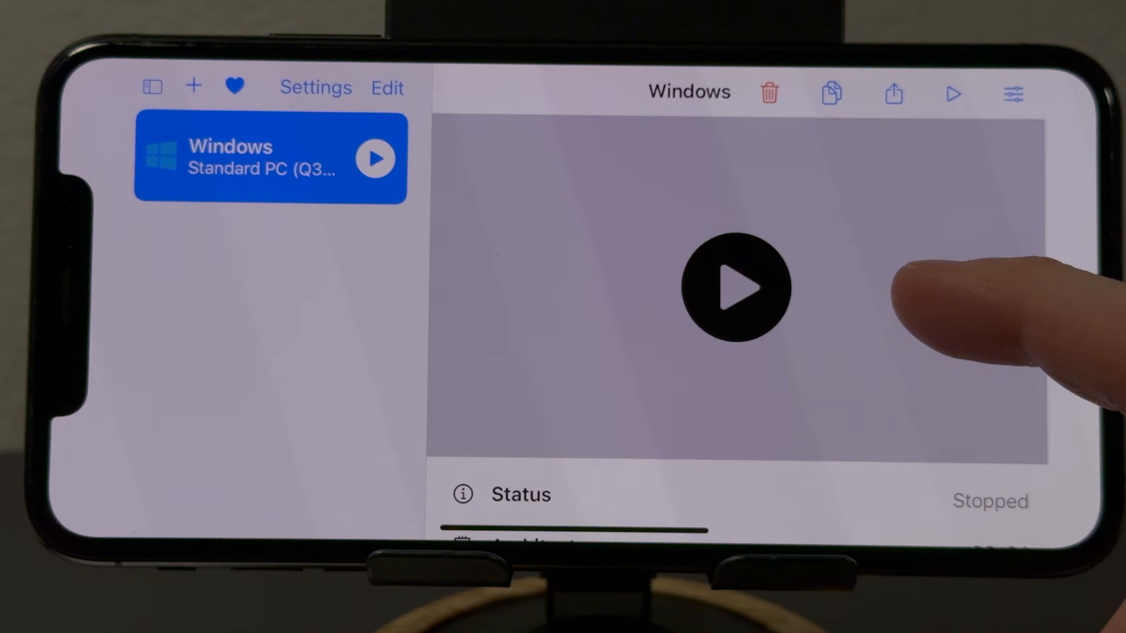
- Start the Windows VM and install Windows 7 on the 20 GB unallocated disk, entering a user name
{"action": "left_click", "coordinate": [732, 287]}
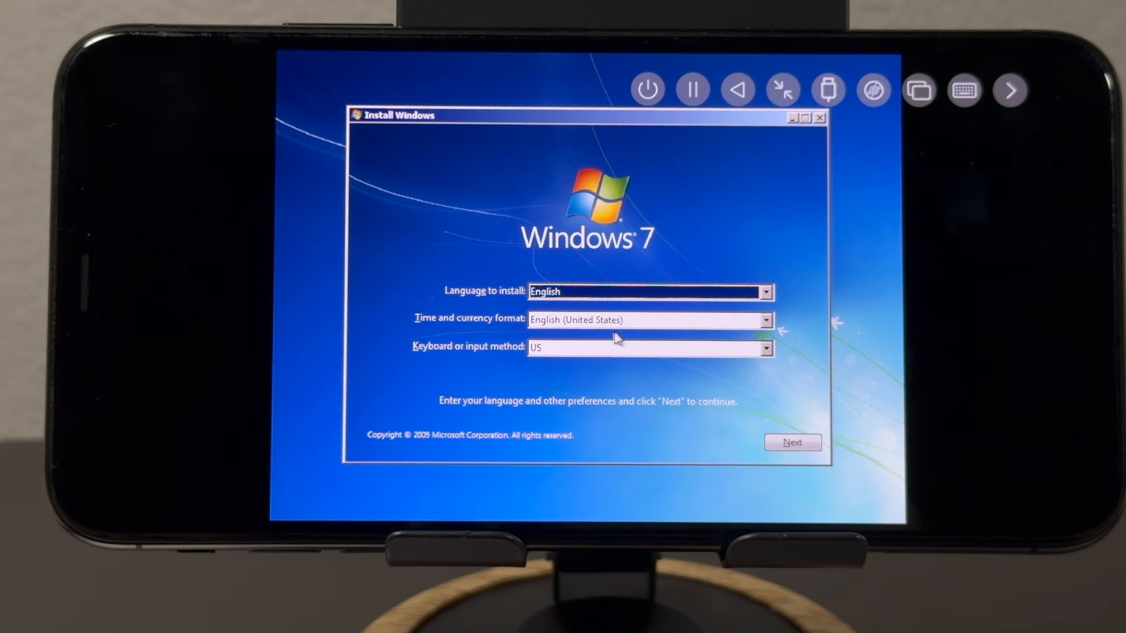
{"action": "left_click", "coordinate": [793, 442]}
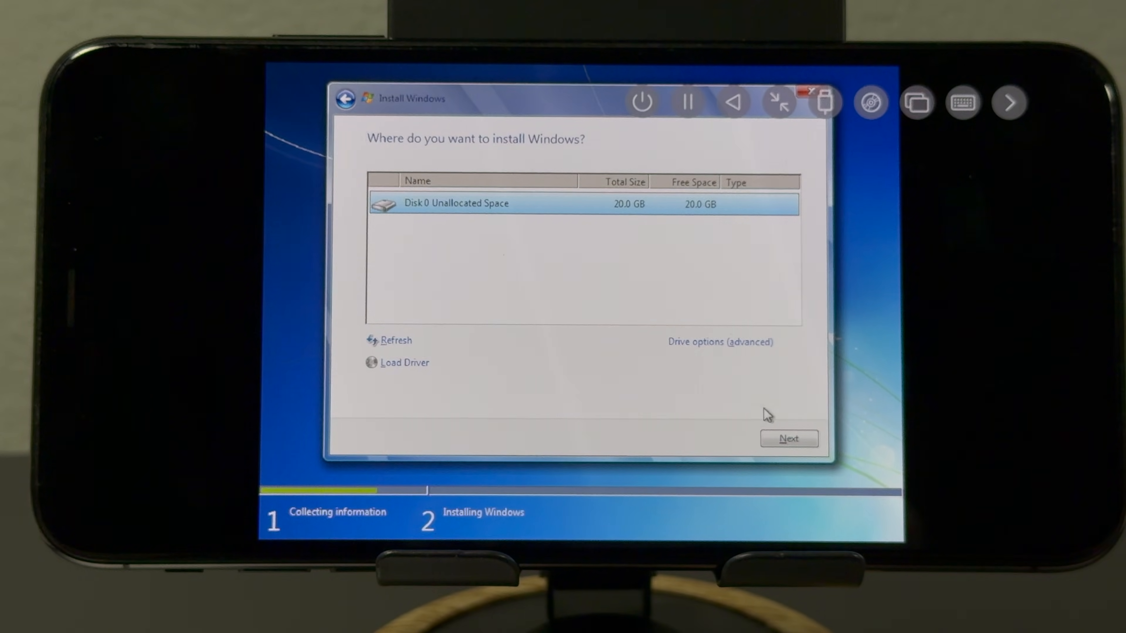
{"action": "left_click", "coordinate": [788, 439]}
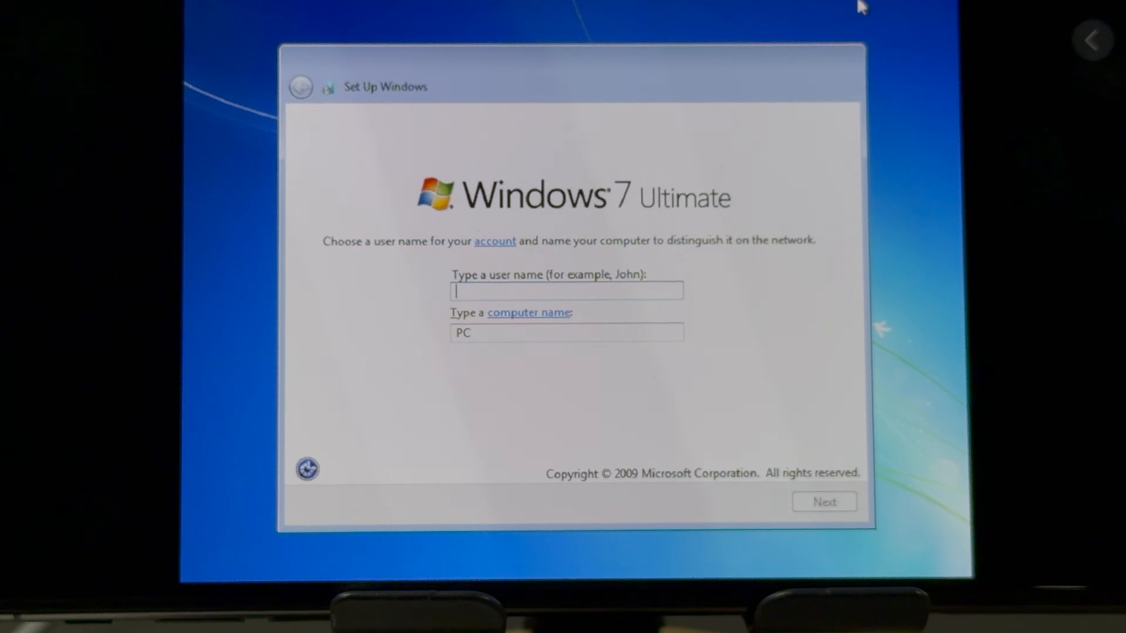
{"action": "type", "text": "n"}
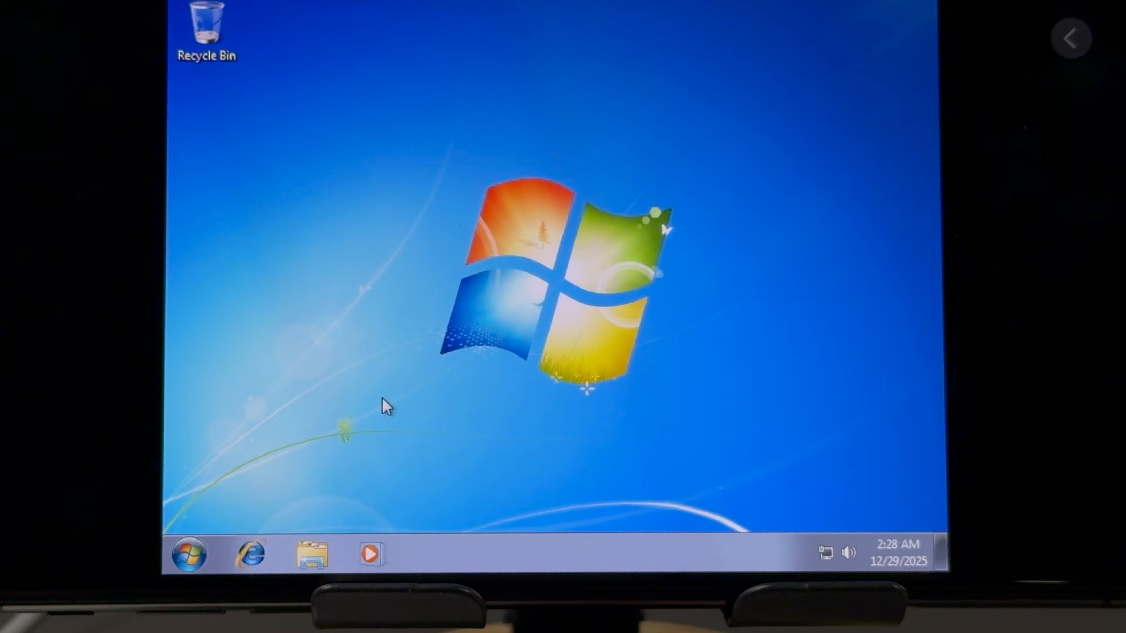
{"action": "mouse_move", "coordinate": [567, 394]}
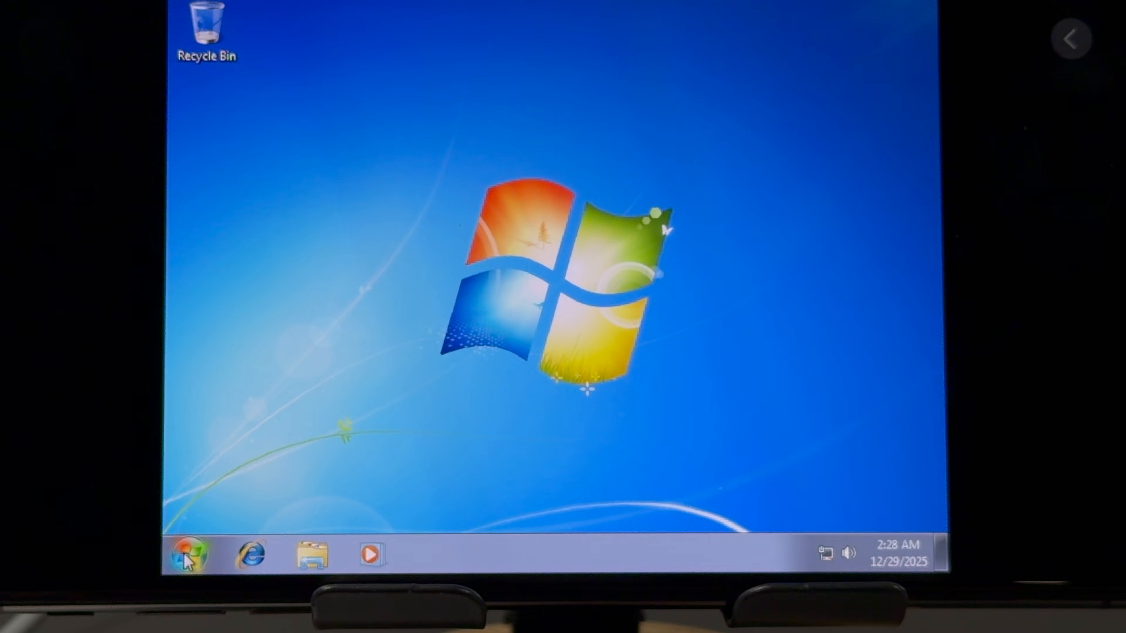
- Launch Internet Explorer from the Start menu and try loading google.com
{"action": "left_click", "coordinate": [188, 554]}
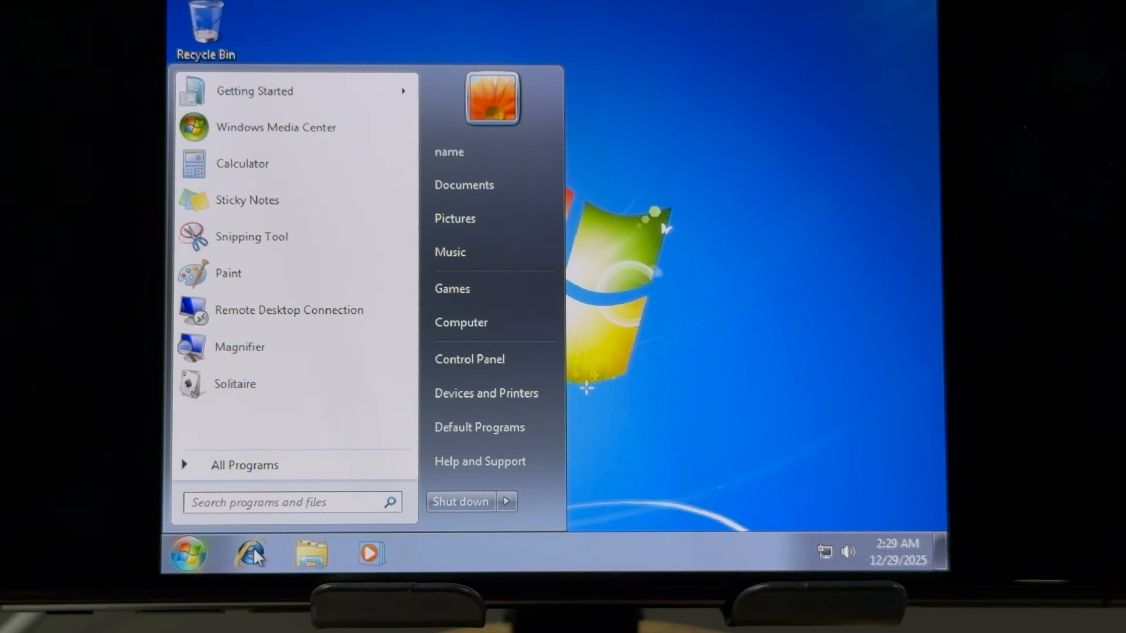
{"action": "left_click", "coordinate": [250, 553]}
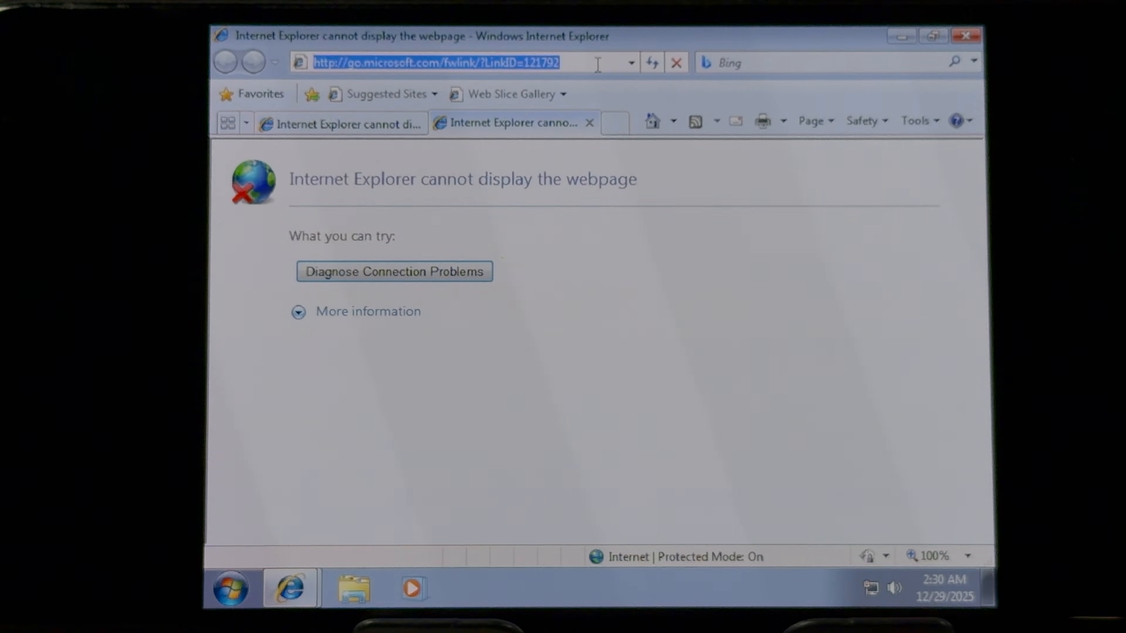
{"action": "type", "text": "google.com/"}
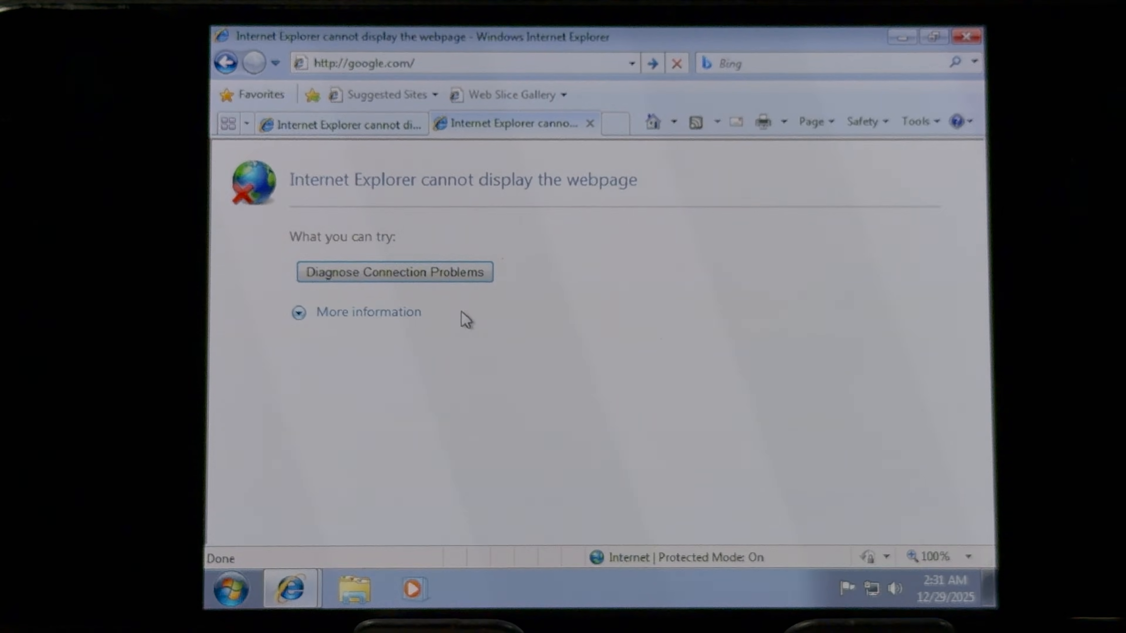
- Run cmd from the Start menu and ping google.com
{"action": "left_click", "coordinate": [230, 588]}
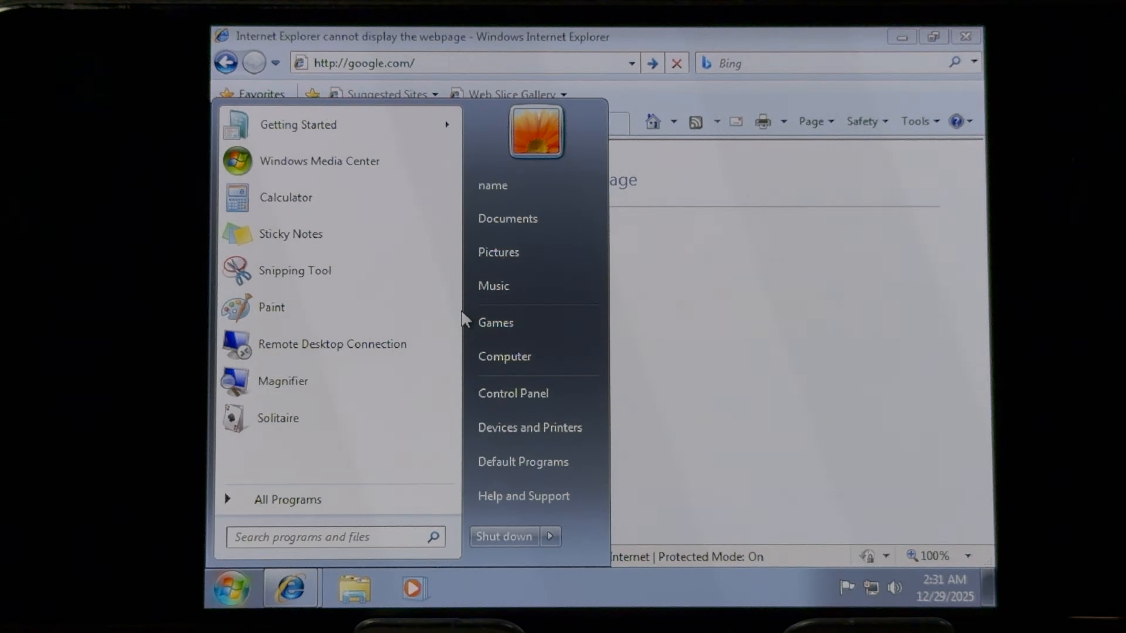
{"action": "type", "text": "cmd"}
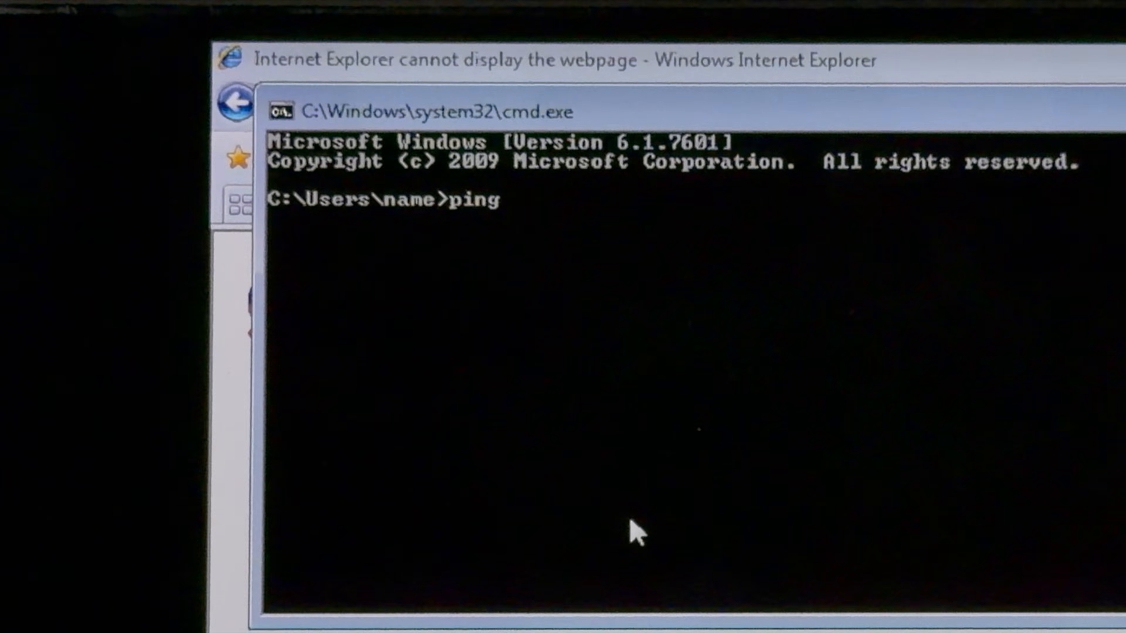
{"action": "type", "text": "google.com"}
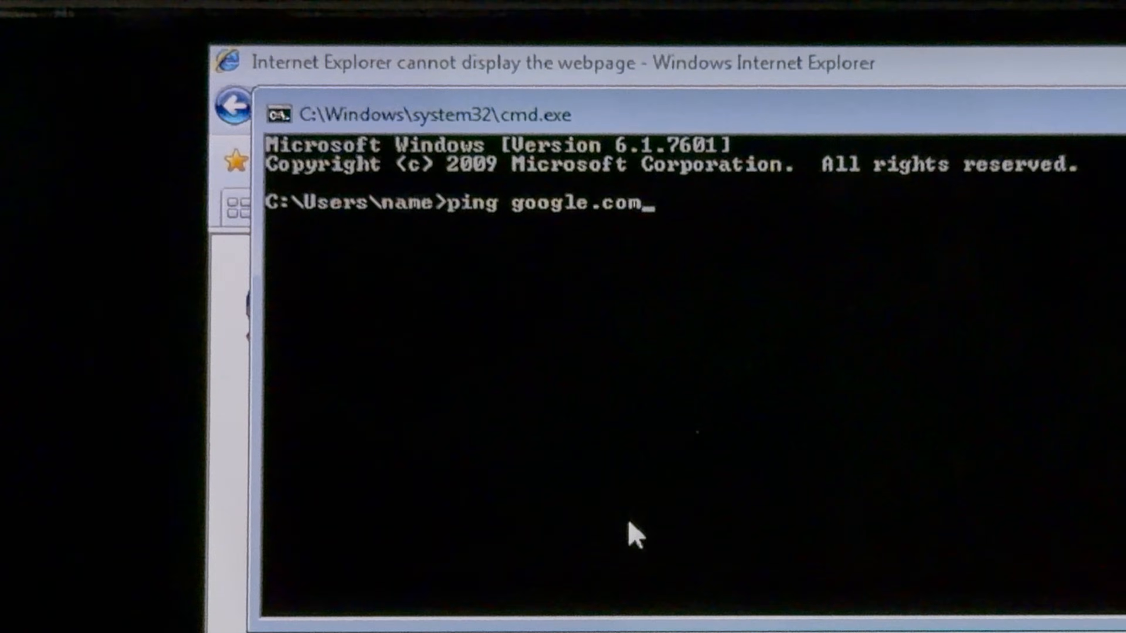
{"action": "key", "text": "enter"}
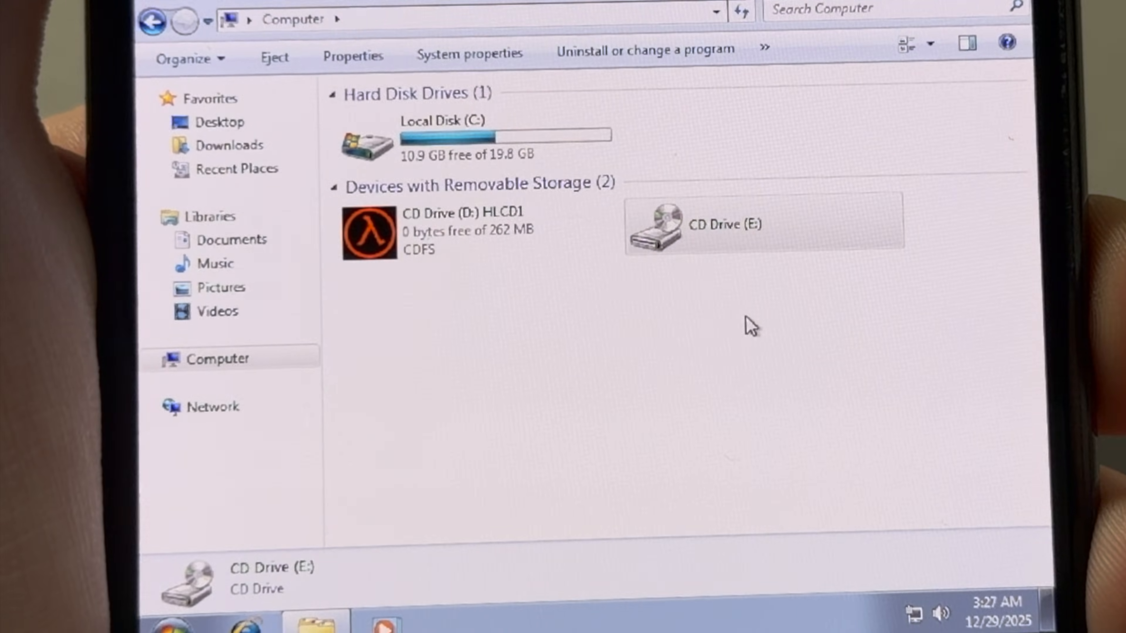
- Start the Half-Life installer from its CD, allowing changes and confirming the sound test
{"action": "double_click", "coordinate": [370, 234]}
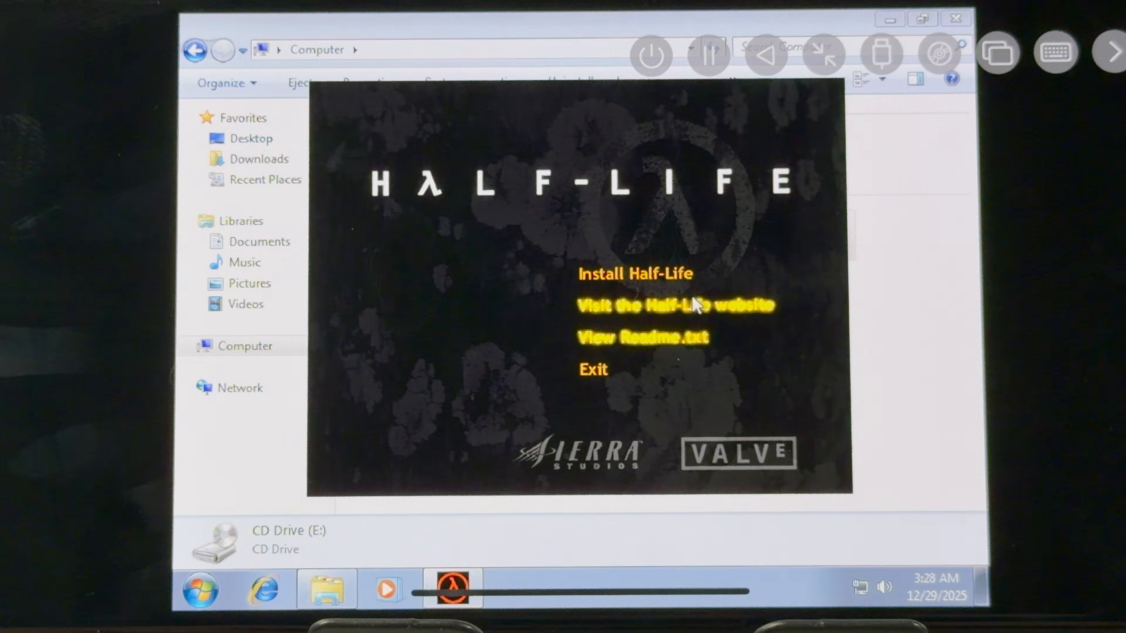
{"action": "left_click", "coordinate": [634, 273]}
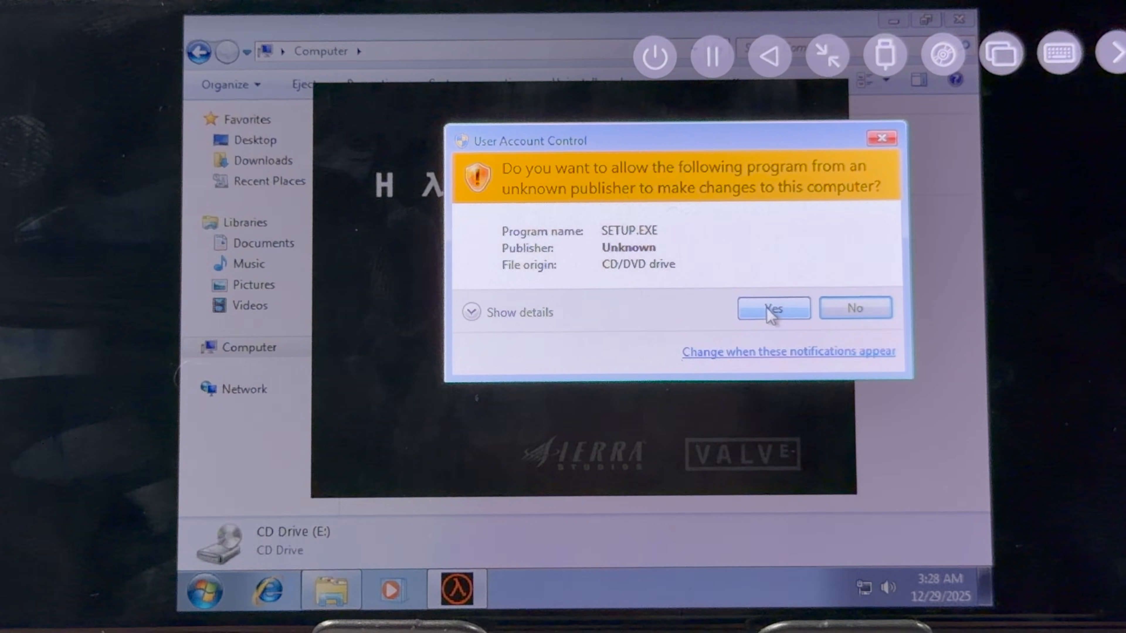
{"action": "left_click", "coordinate": [773, 308]}
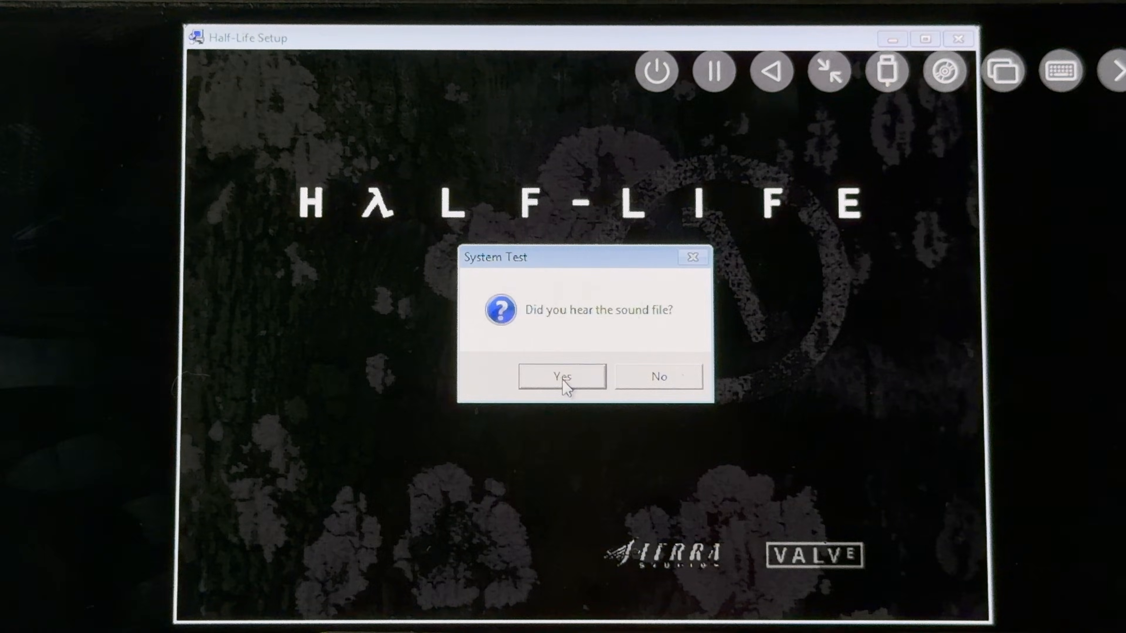
{"action": "left_click", "coordinate": [562, 375]}
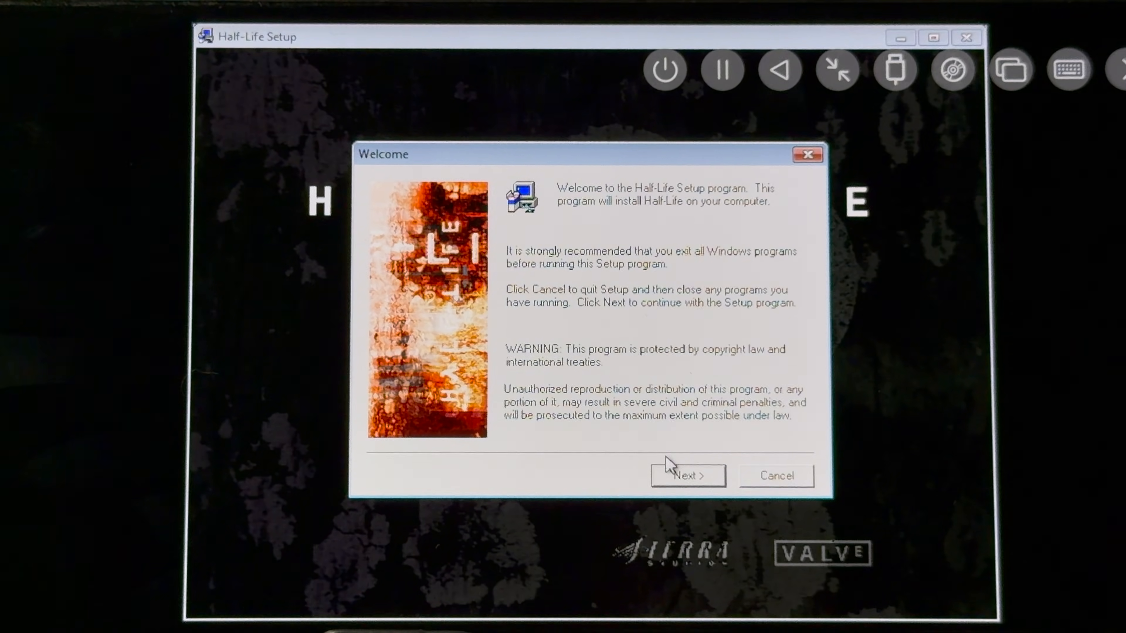
- Finish the Half-Life setup wizard past the Sierra Utilities notice and launch the game
{"action": "left_click", "coordinate": [686, 476]}
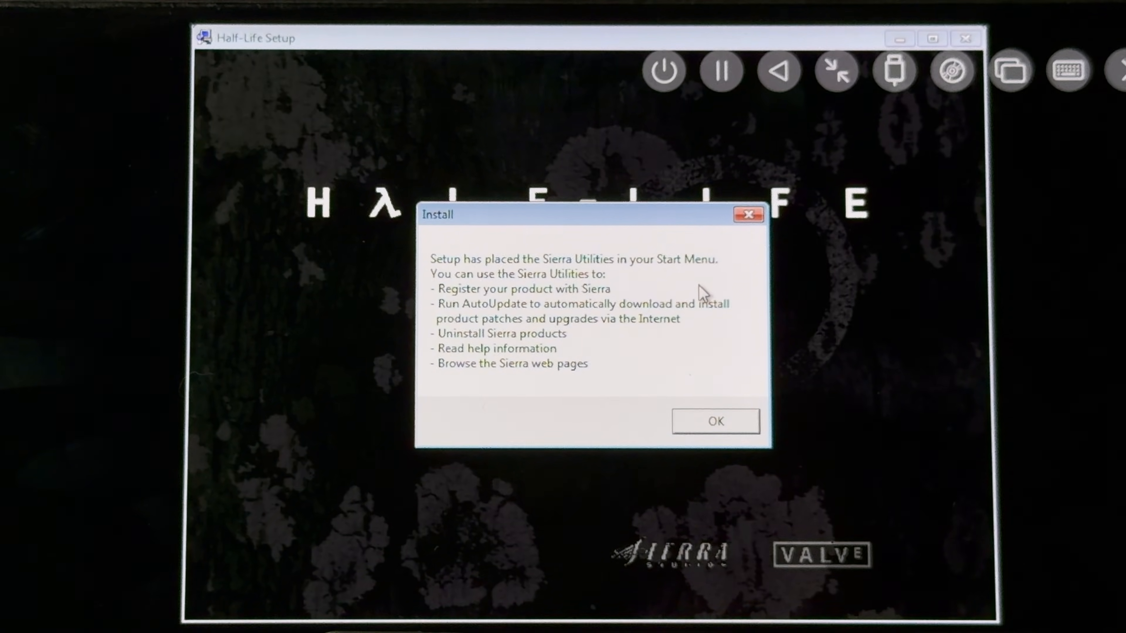
{"action": "left_click", "coordinate": [715, 421]}
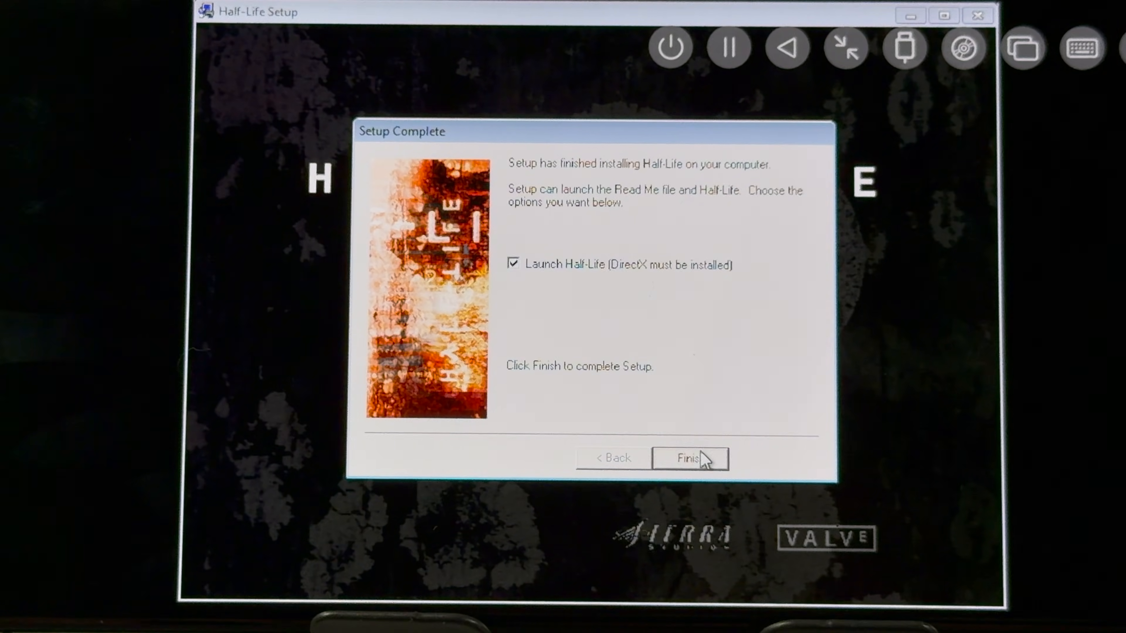
{"action": "left_click", "coordinate": [687, 458]}
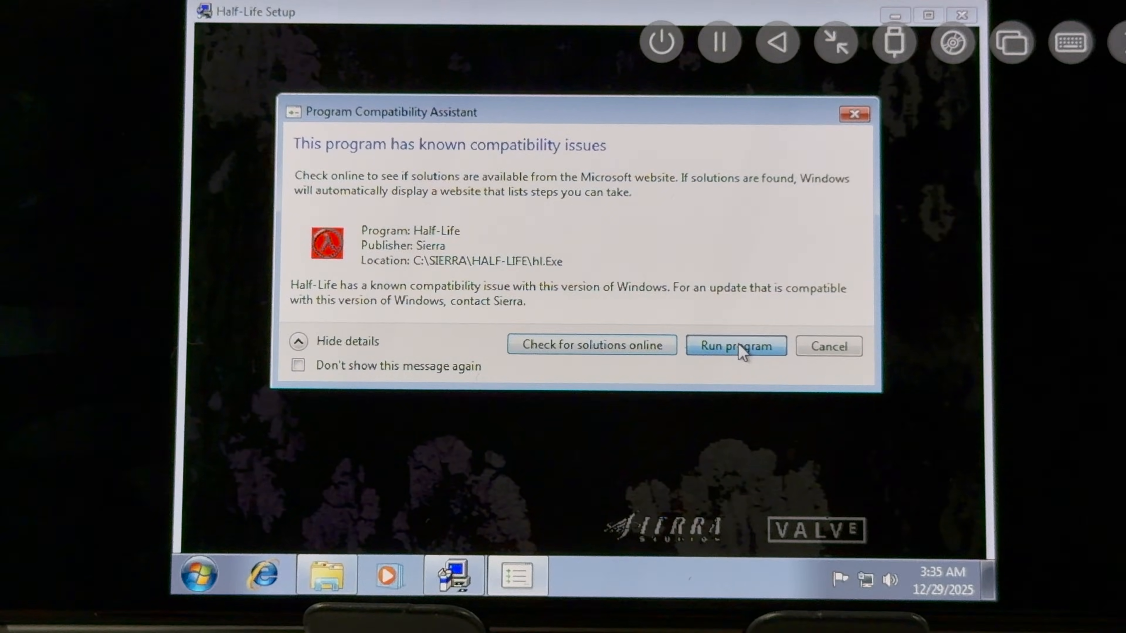
{"action": "left_click", "coordinate": [735, 346]}
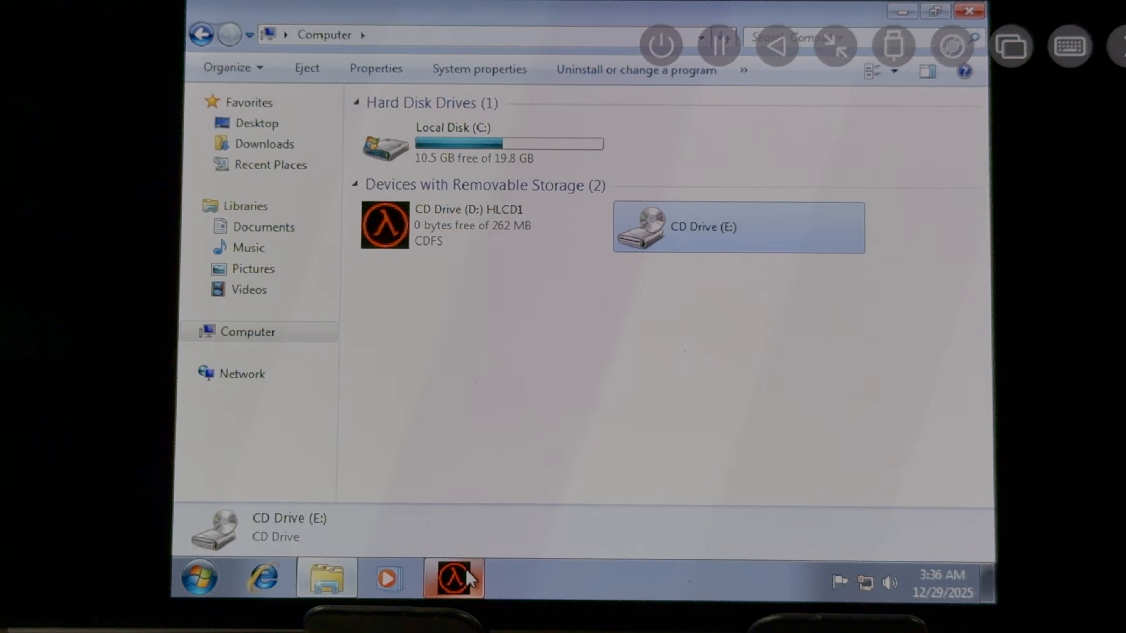
{"action": "left_click", "coordinate": [453, 578]}
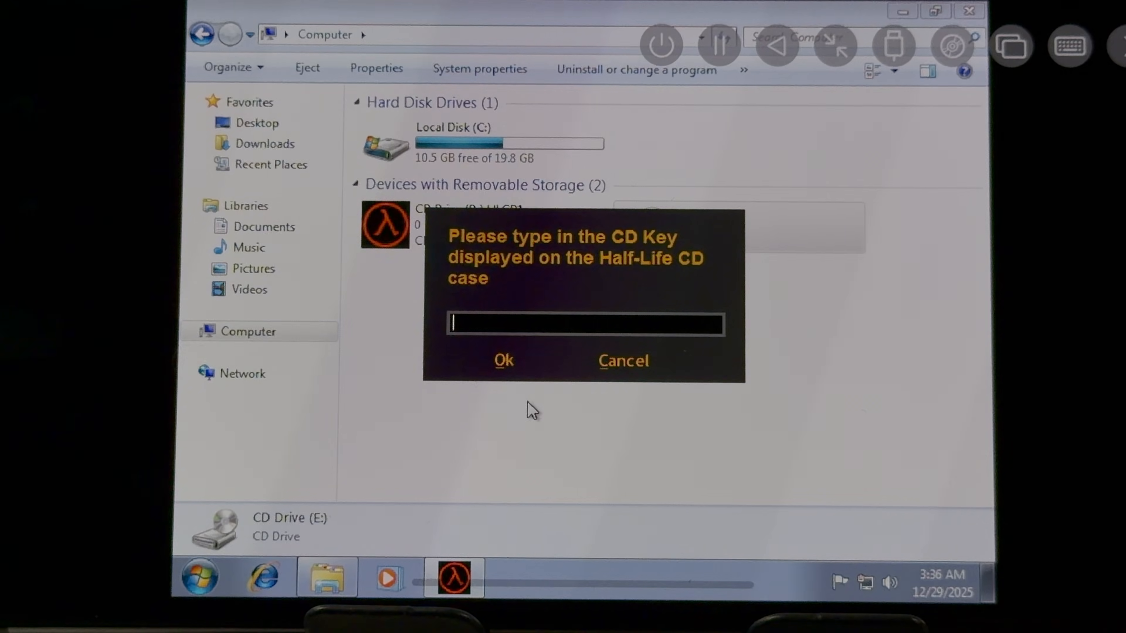
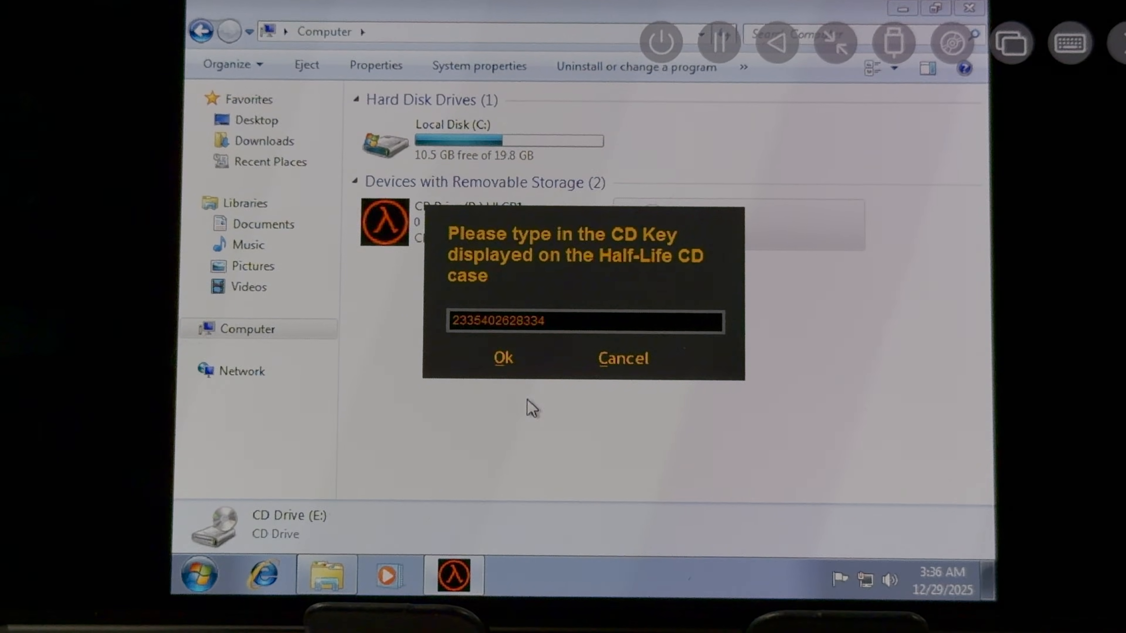
{"action": "left_click", "coordinate": [503, 359]}
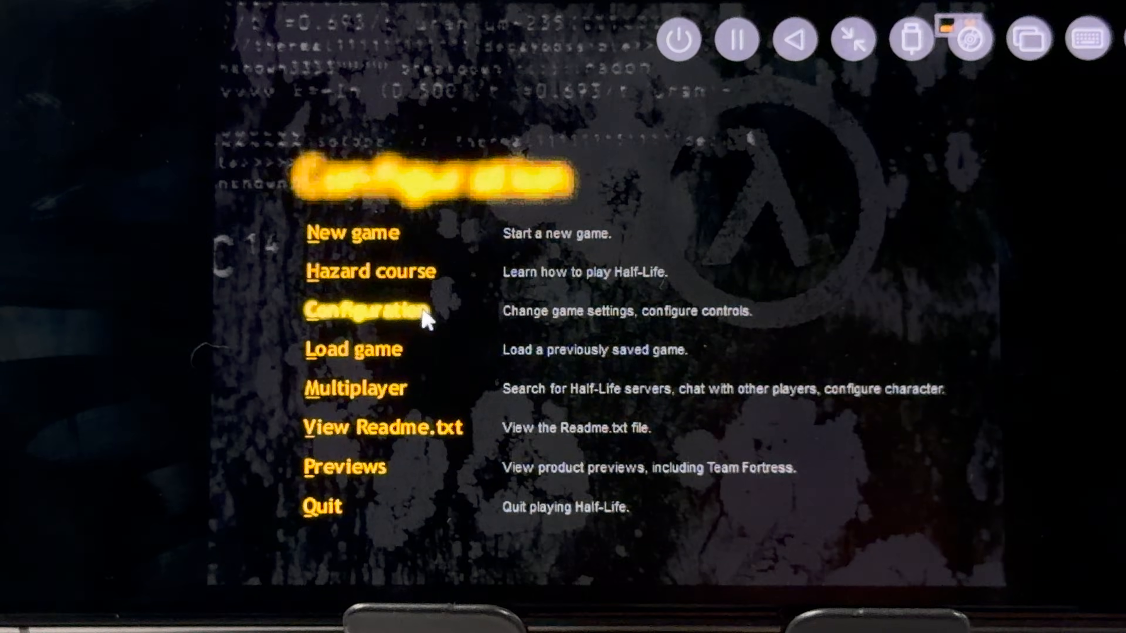
- Set Half-Life's video mode to Direct3D in its configuration
{"action": "left_click", "coordinate": [365, 311]}
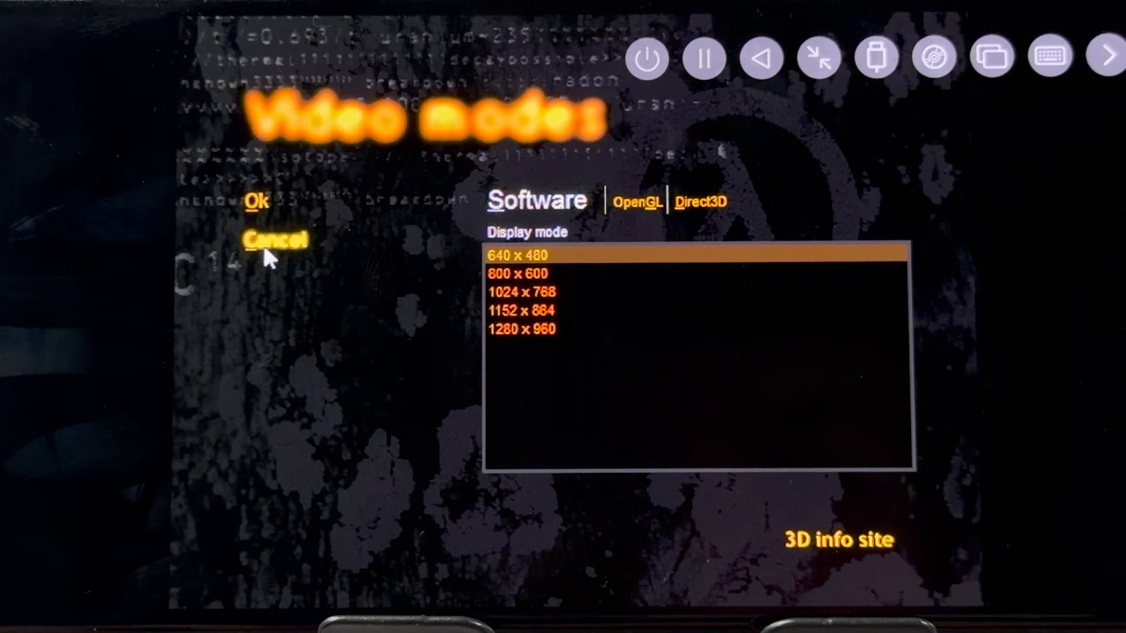
{"action": "left_click", "coordinate": [276, 239]}
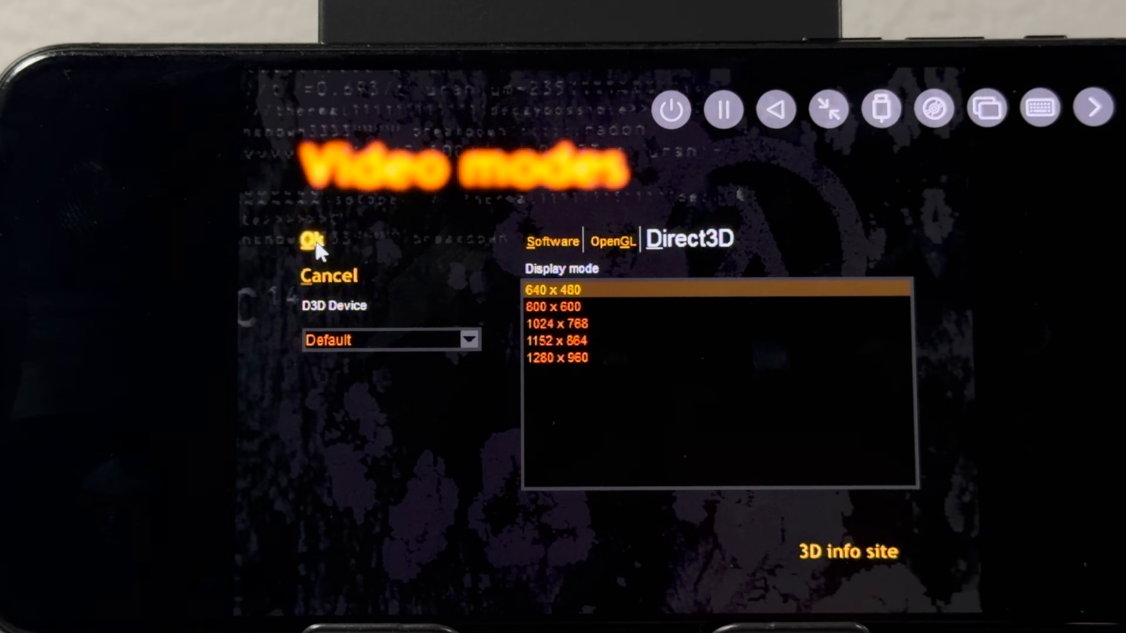
{"action": "left_click", "coordinate": [311, 237]}
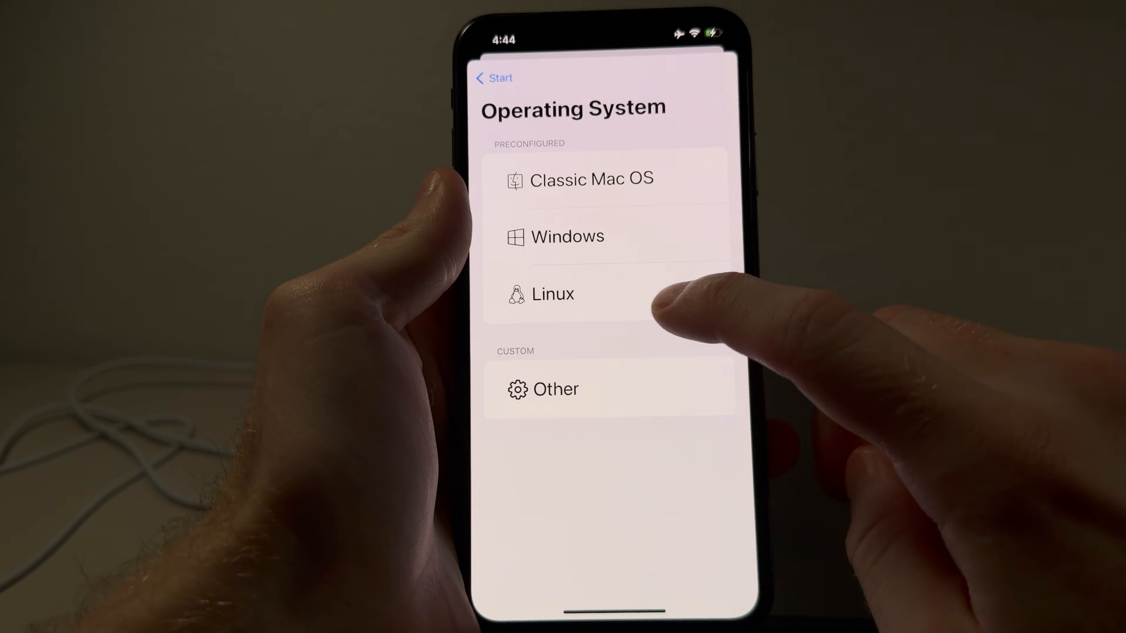
- Choose Linux, keep the Fedora Sway ISO boot settings and the 60 GiB drive size
{"action": "left_click", "coordinate": [552, 294]}
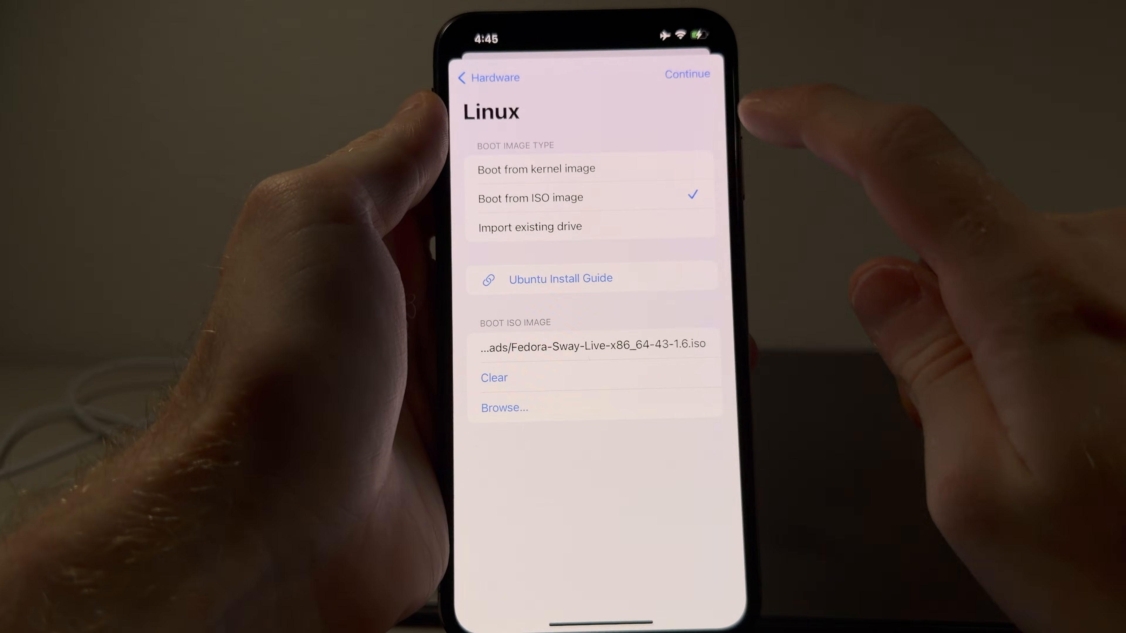
{"action": "left_click", "coordinate": [686, 74]}
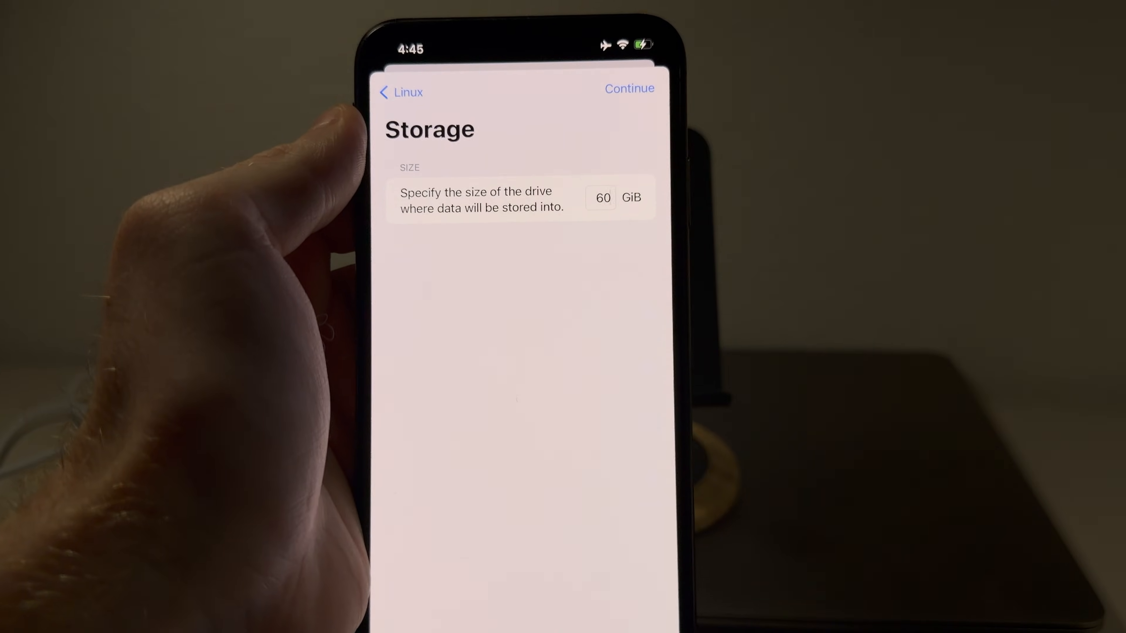
{"action": "left_click", "coordinate": [629, 87]}
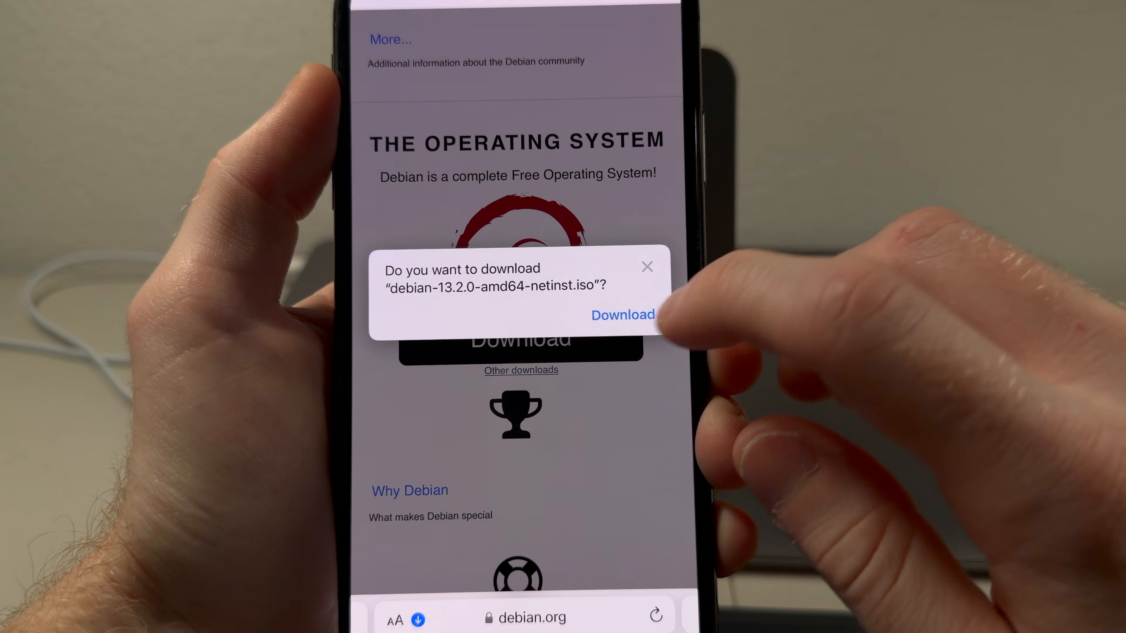
- Confirm downloading the Debian 13.2.0 amd64 netinst ISO
{"action": "left_click", "coordinate": [622, 314]}
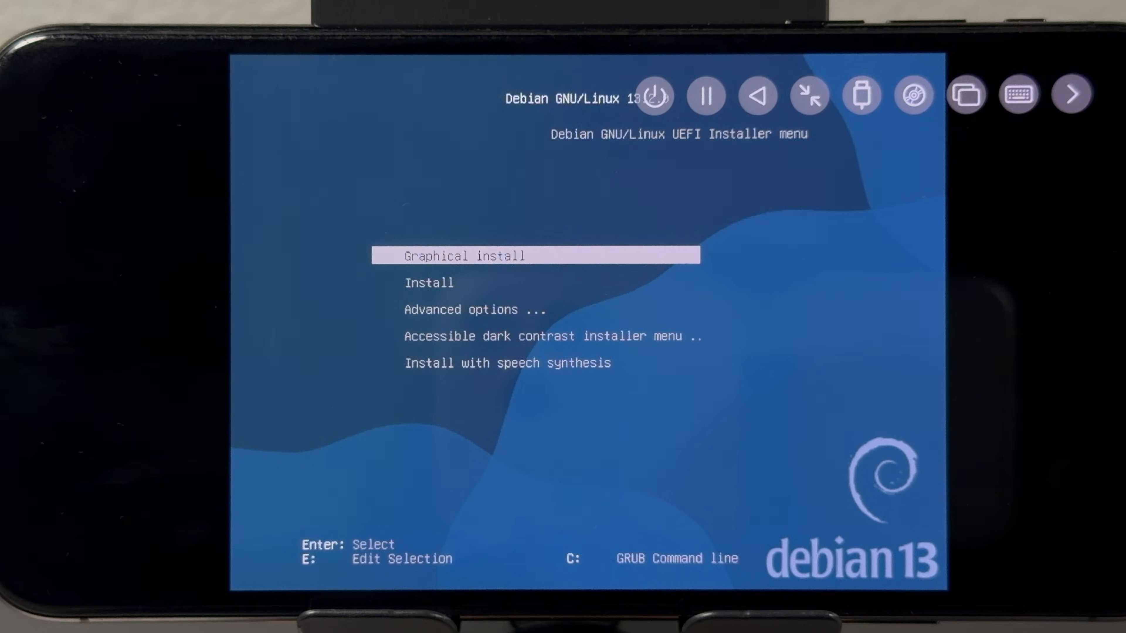
- Start the Debian installer and acknowledge the low memory mode notice
{"action": "key", "text": "Down"}
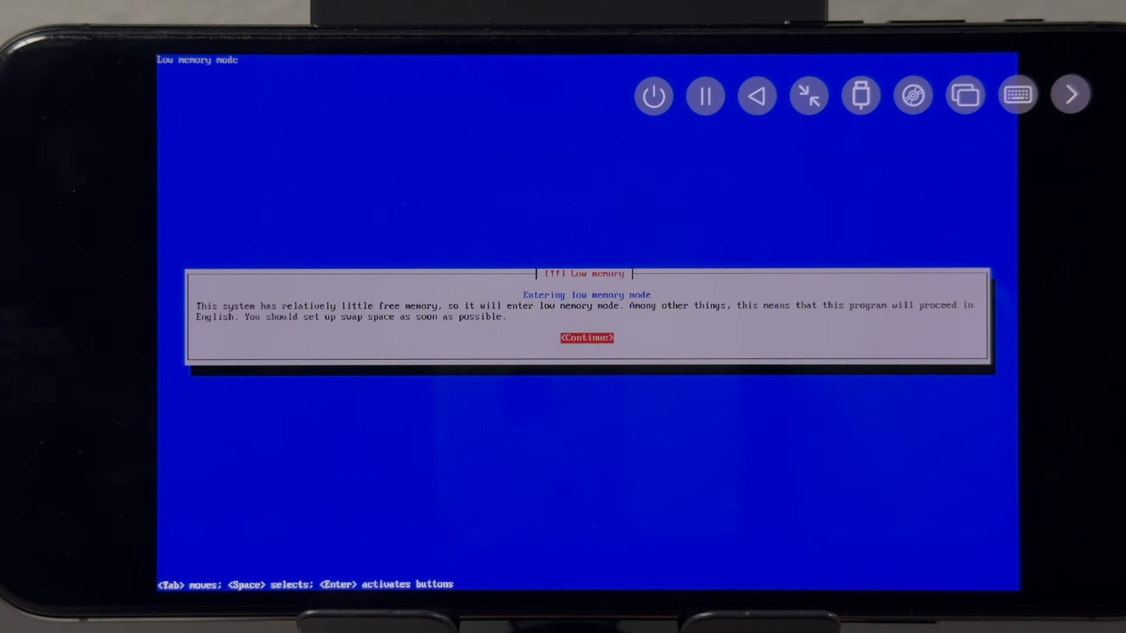
{"action": "left_click", "coordinate": [586, 338]}
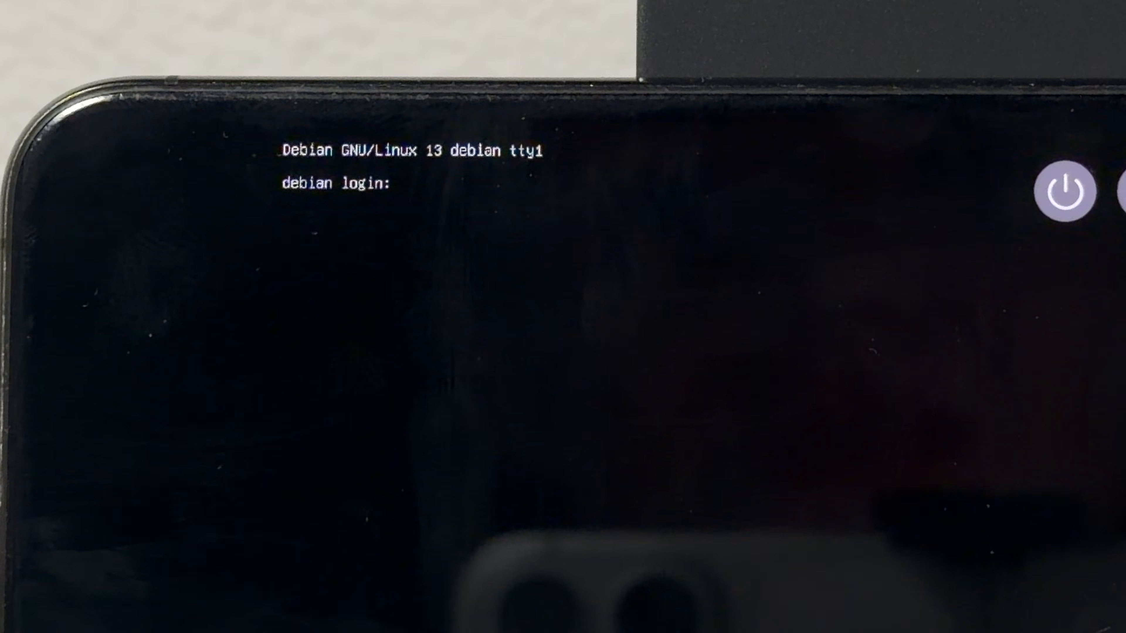
- Log in as root, confirm the screenfetch install with y, then request stopping the VM
{"action": "type", "text": "root"}
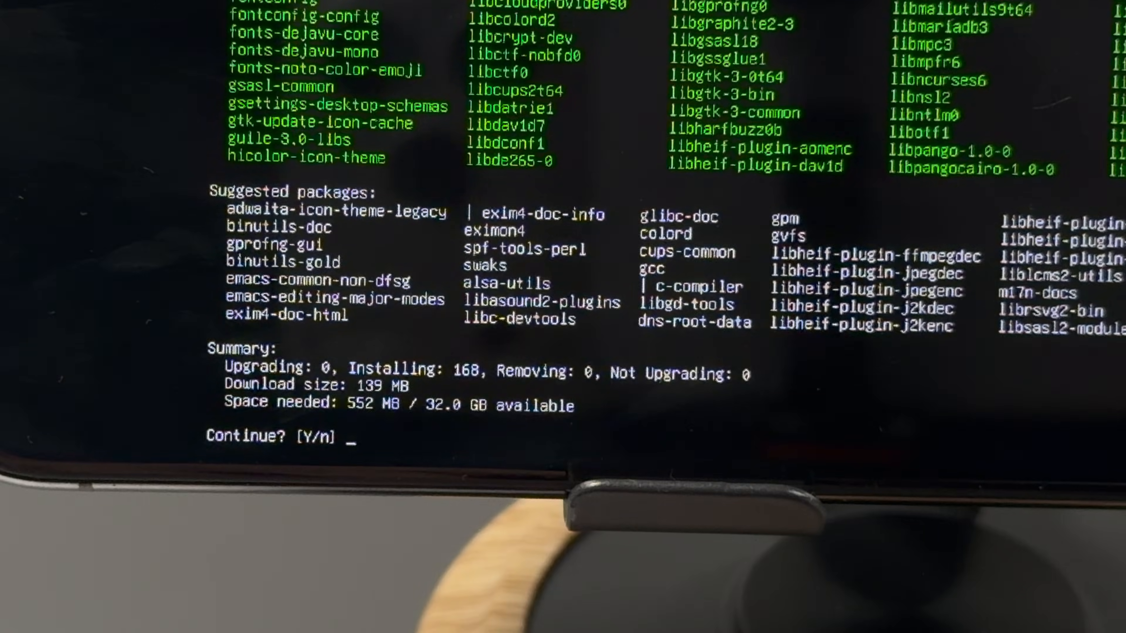
{"action": "type", "text": "y"}
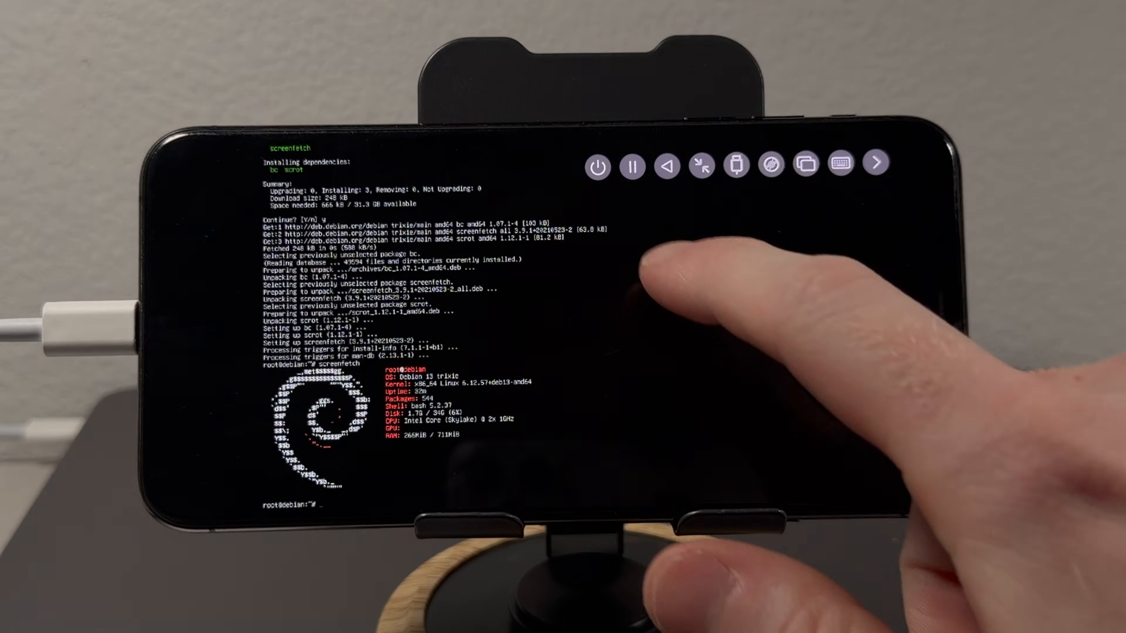
{"action": "left_click", "coordinate": [597, 164]}
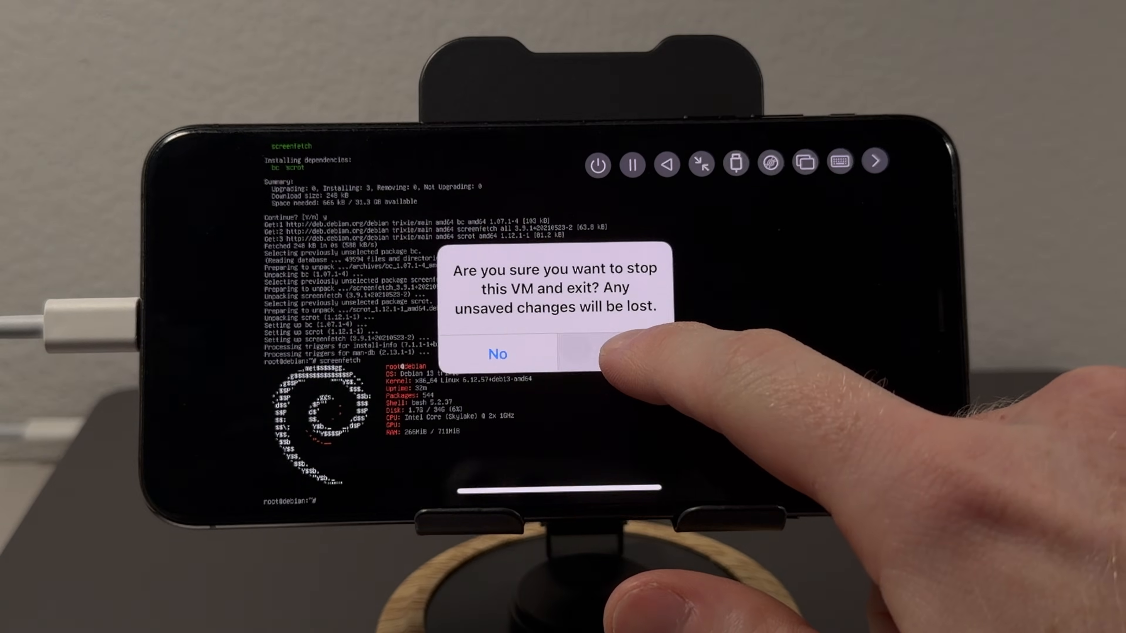
- Confirm stopping the VM and scroll the Reddit thread to the Mac OS X 10.0 config comment
{"action": "left_click", "coordinate": [613, 354]}
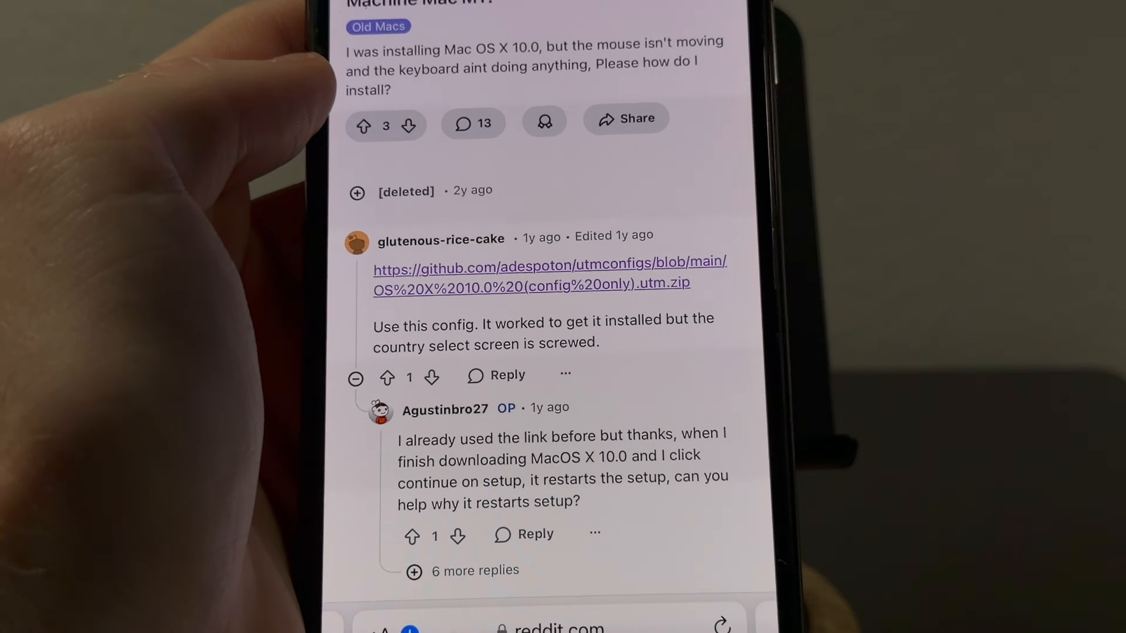
{"action": "scroll", "scroll_direction": "down", "scroll_amount": 3}
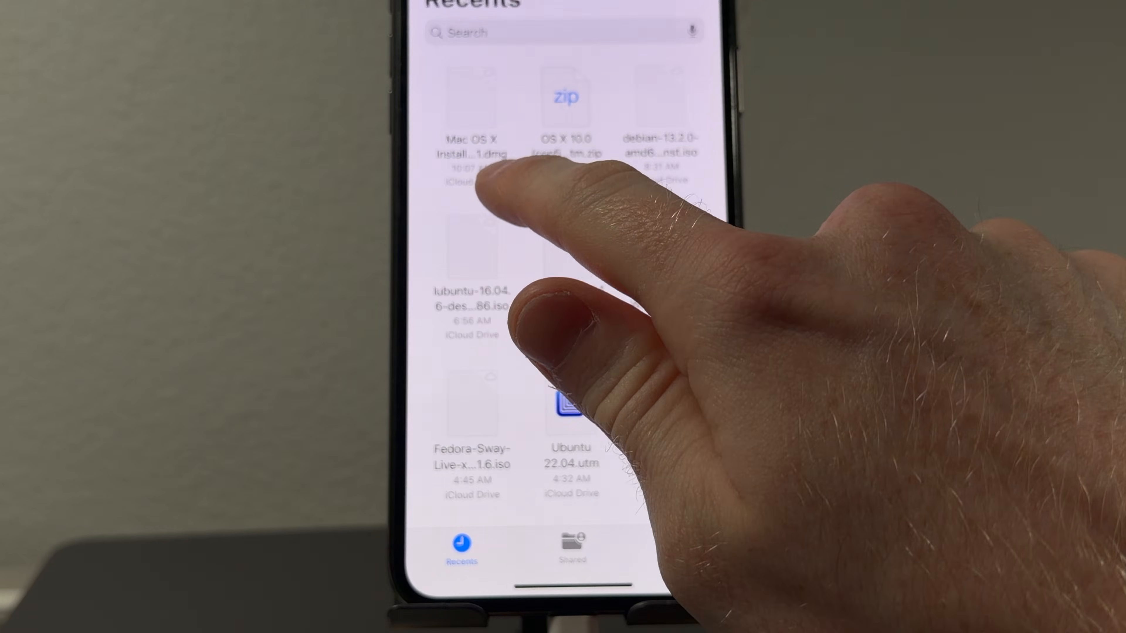
- Import the OS X 10.0 .utm configuration and browse for an install disc image
{"action": "scroll", "scroll_direction": "down", "scroll_amount": 3}
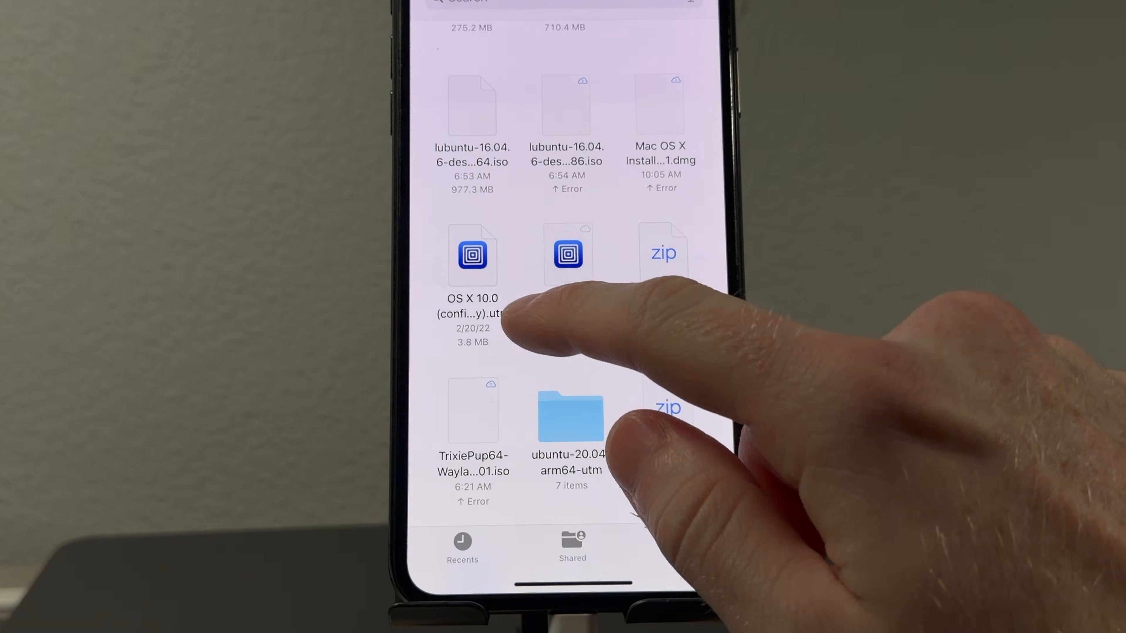
{"action": "left_click", "coordinate": [473, 256]}
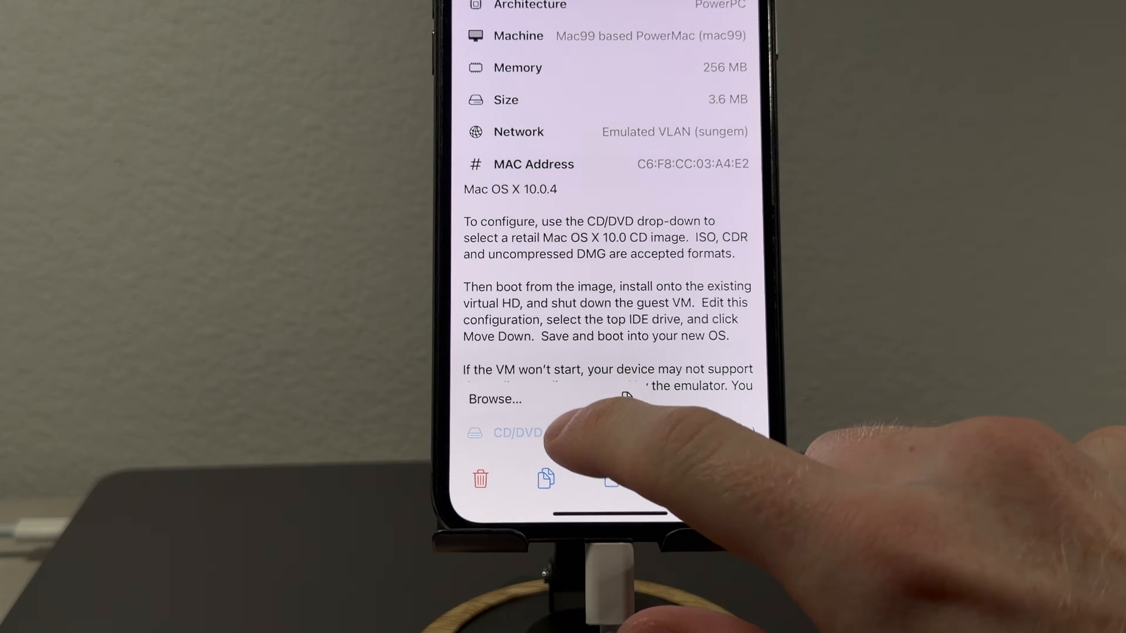
{"action": "left_click", "coordinate": [493, 399]}
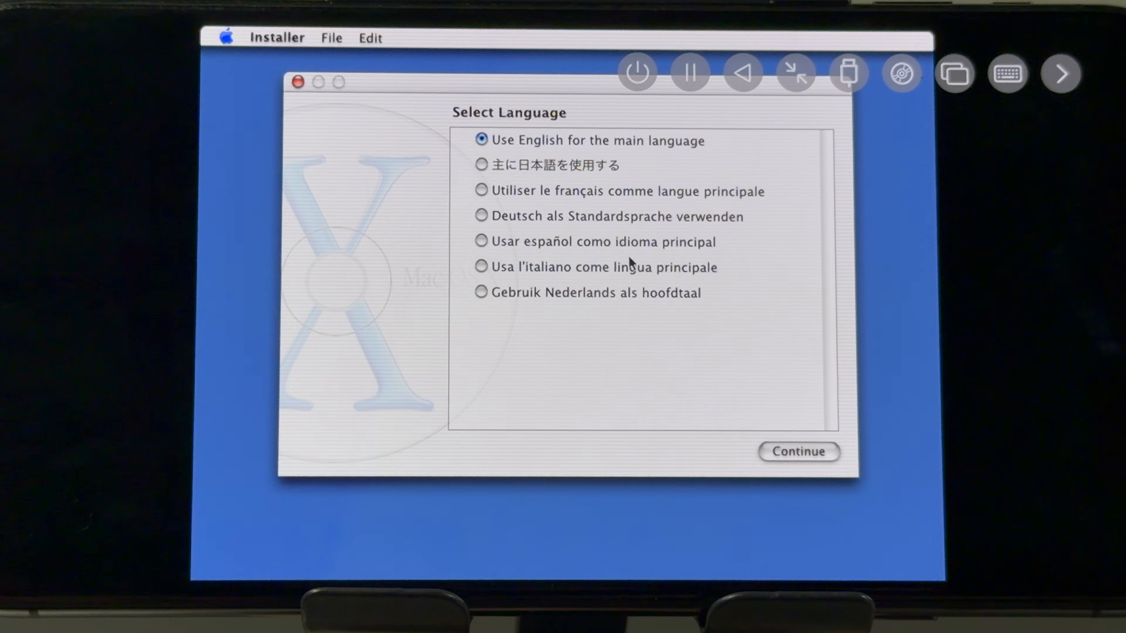
- Continue with English through the installer's Select Language and Read Me pages
{"action": "left_click", "coordinate": [797, 451]}
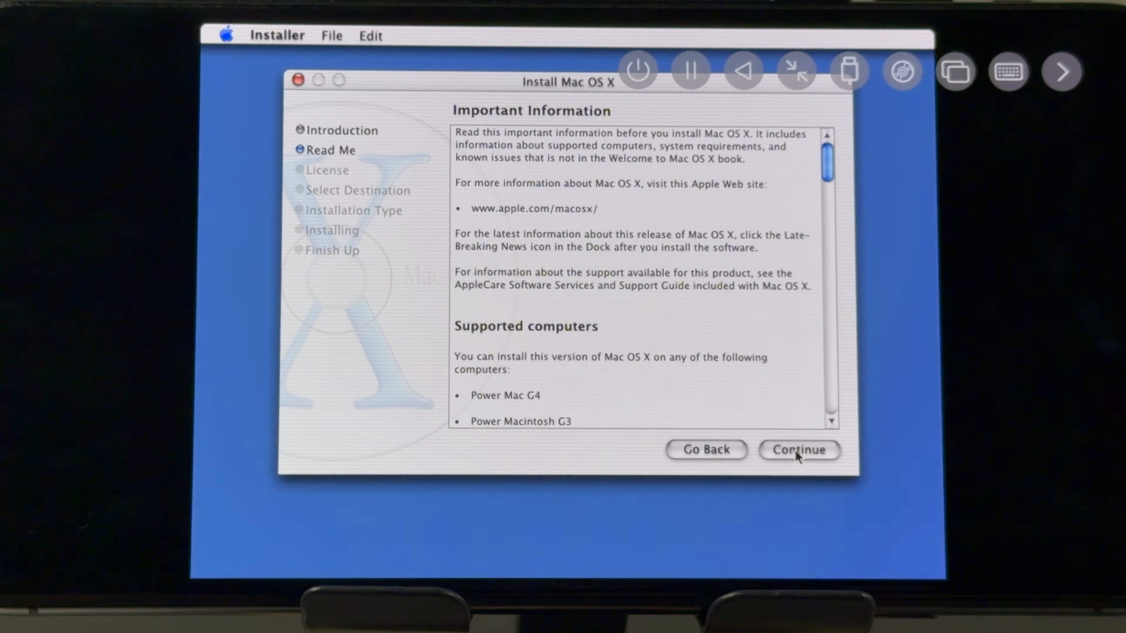
{"action": "left_click", "coordinate": [800, 451]}
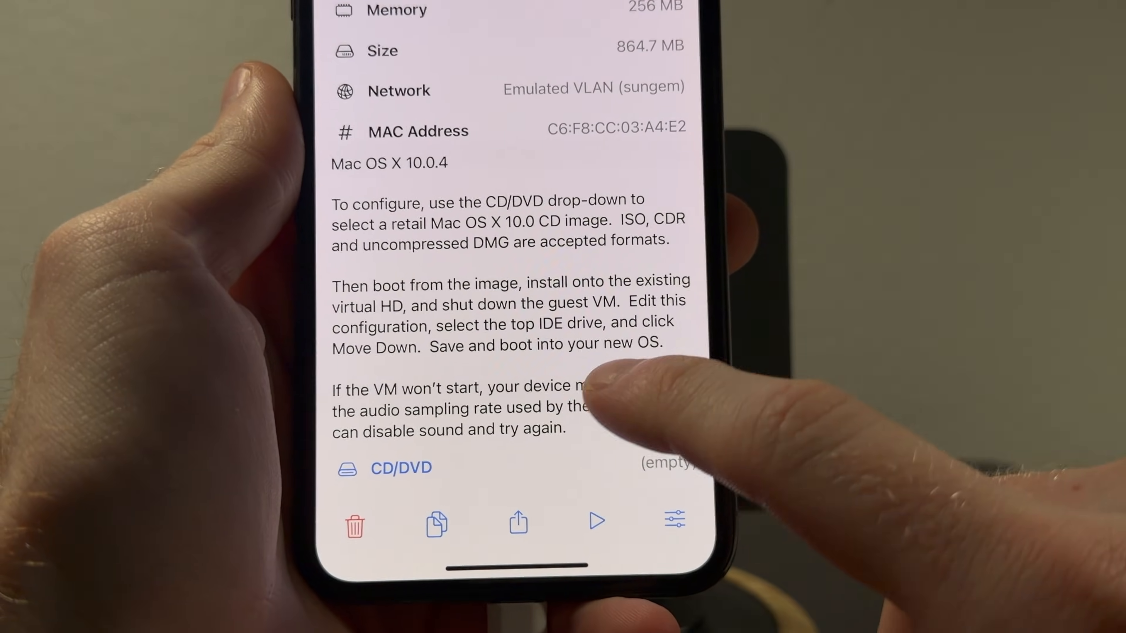
- Start the installed Mac OS X VM and choose United States on the Welcome screen
{"action": "left_click", "coordinate": [595, 522]}
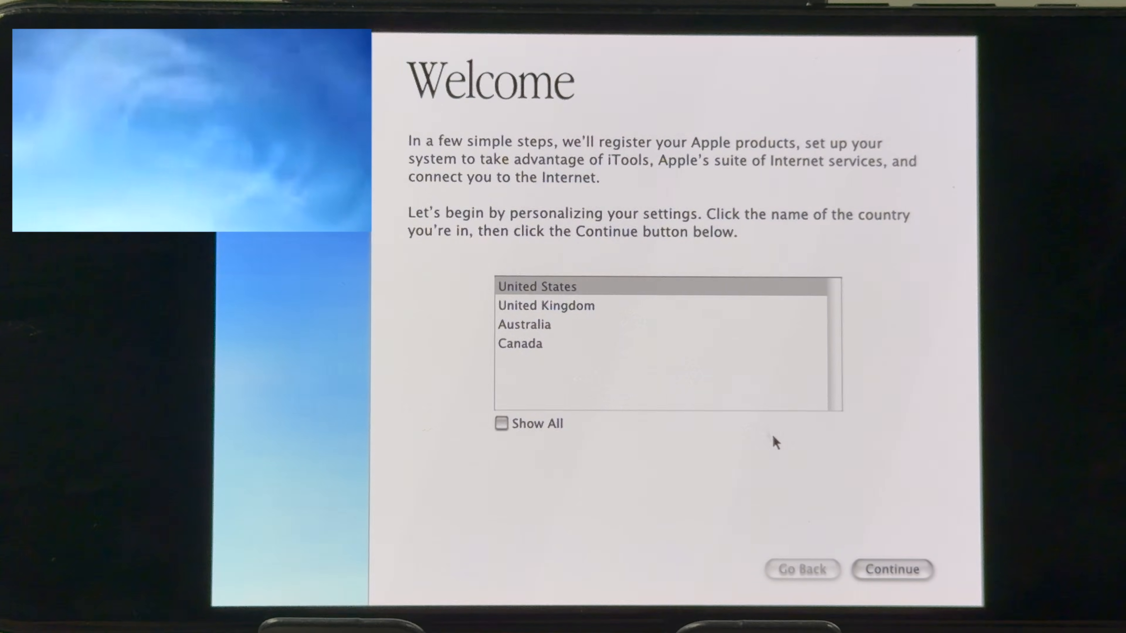
{"action": "left_click", "coordinate": [892, 569]}
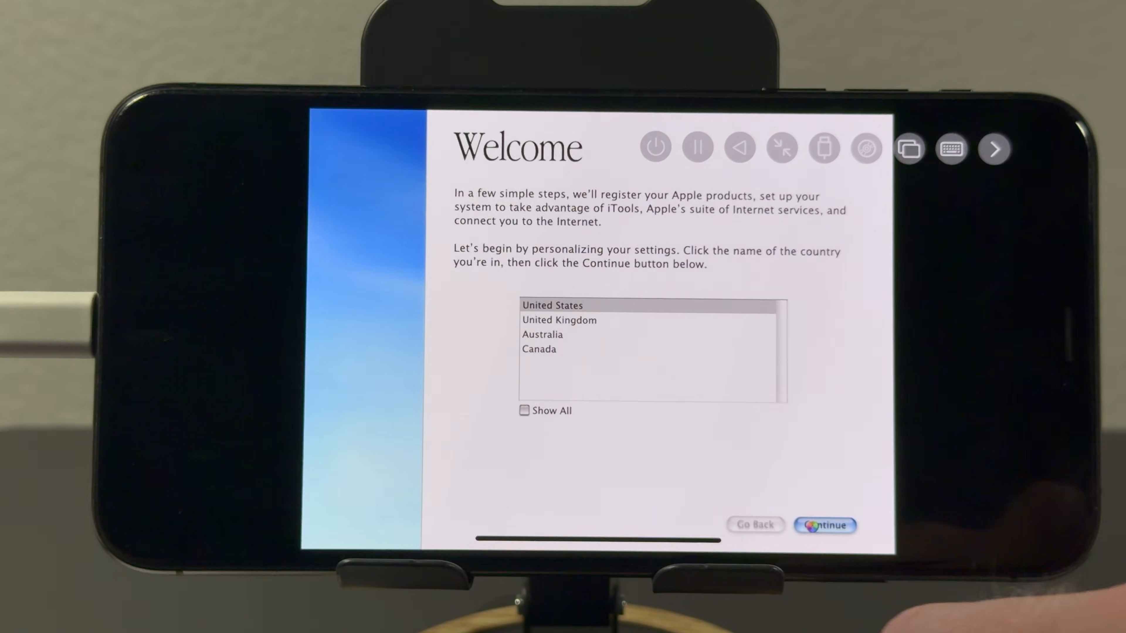
- Continue through country, U.S. keyboard layout, registration form, questions and summary
{"action": "left_click", "coordinate": [825, 525]}
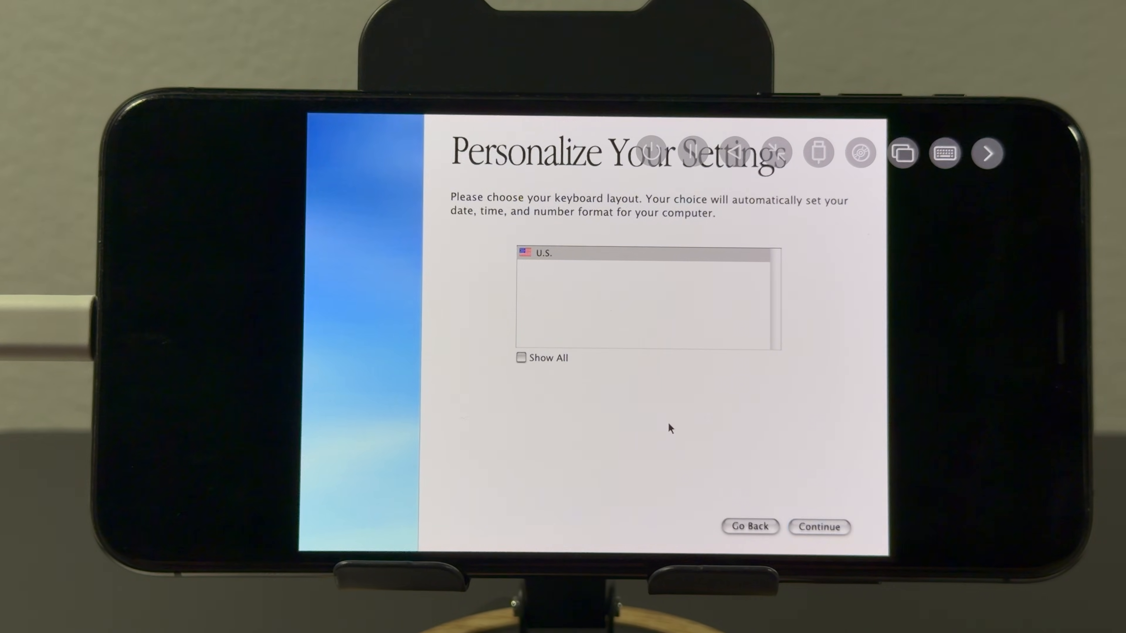
{"action": "left_click", "coordinate": [818, 527]}
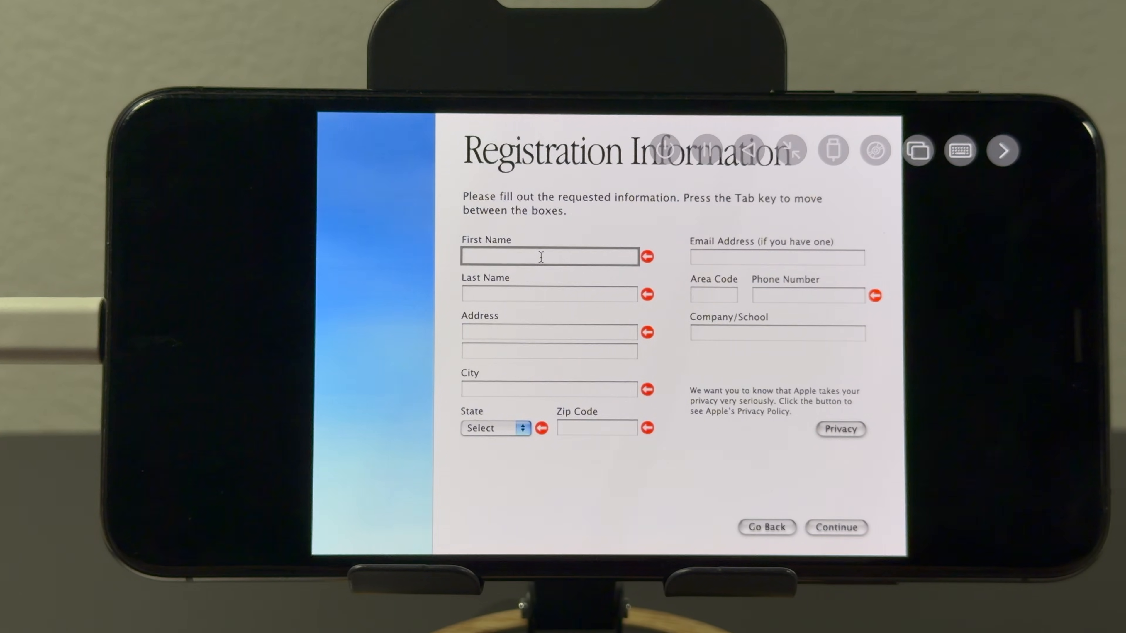
{"action": "left_click", "coordinate": [835, 528]}
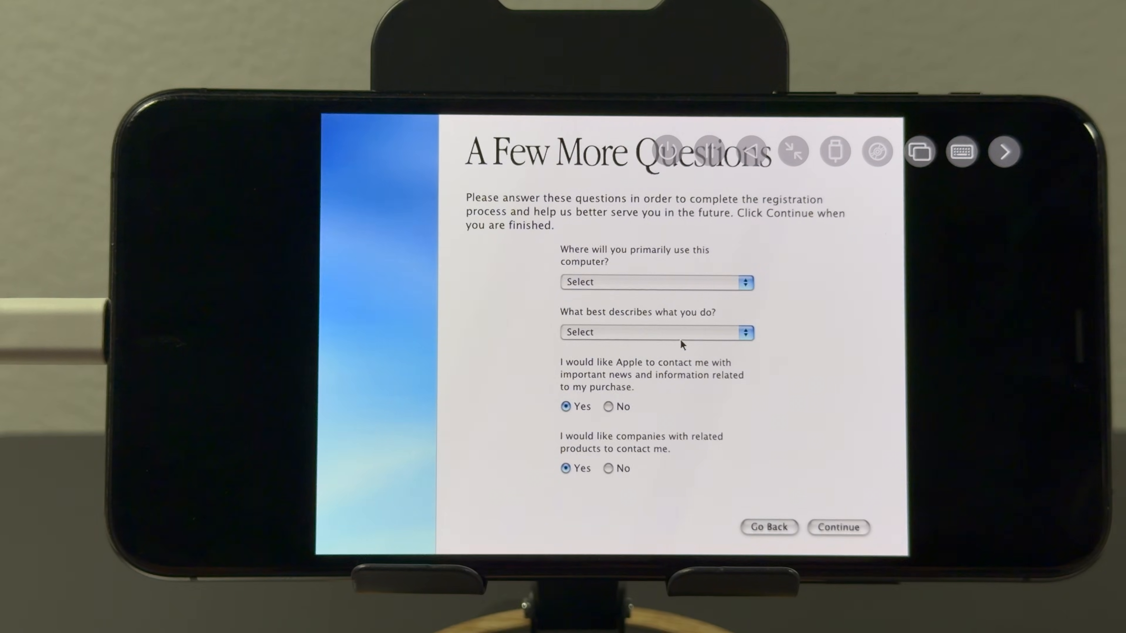
{"action": "left_click", "coordinate": [837, 527]}
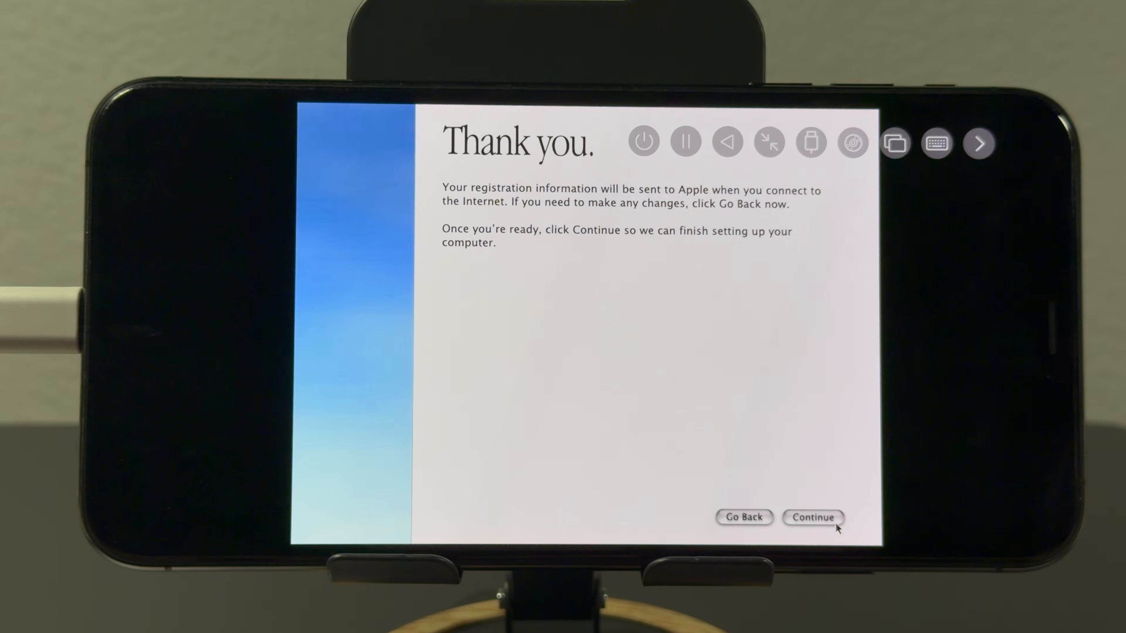
{"action": "left_click", "coordinate": [812, 517]}
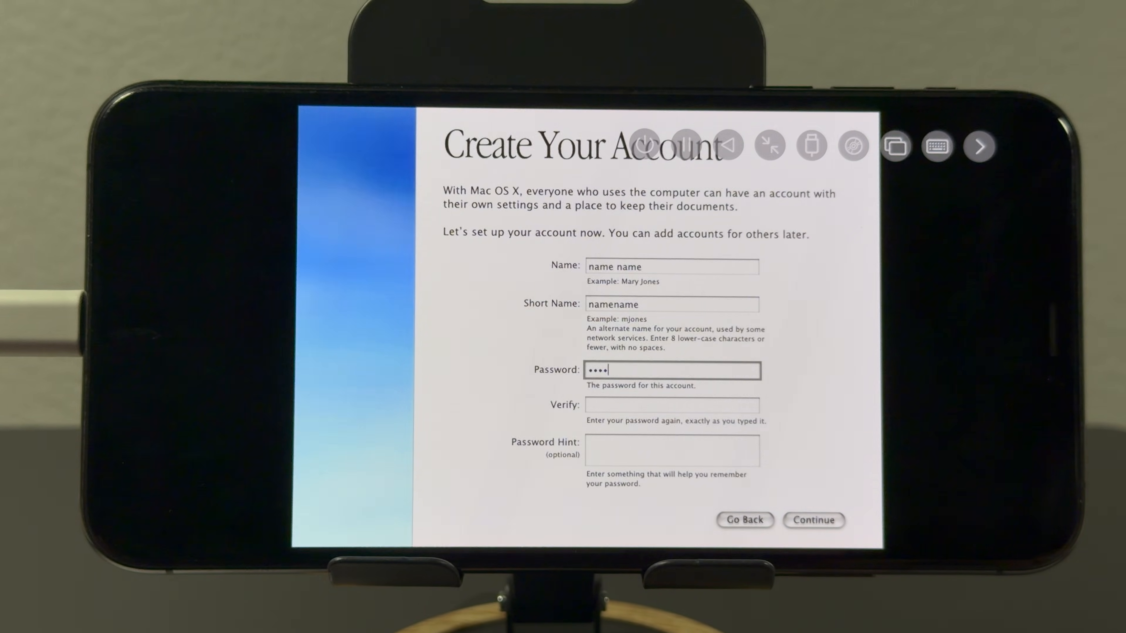
- Submit the user account, skip sending the registration and finish setup with Done
{"action": "left_click", "coordinate": [814, 520]}
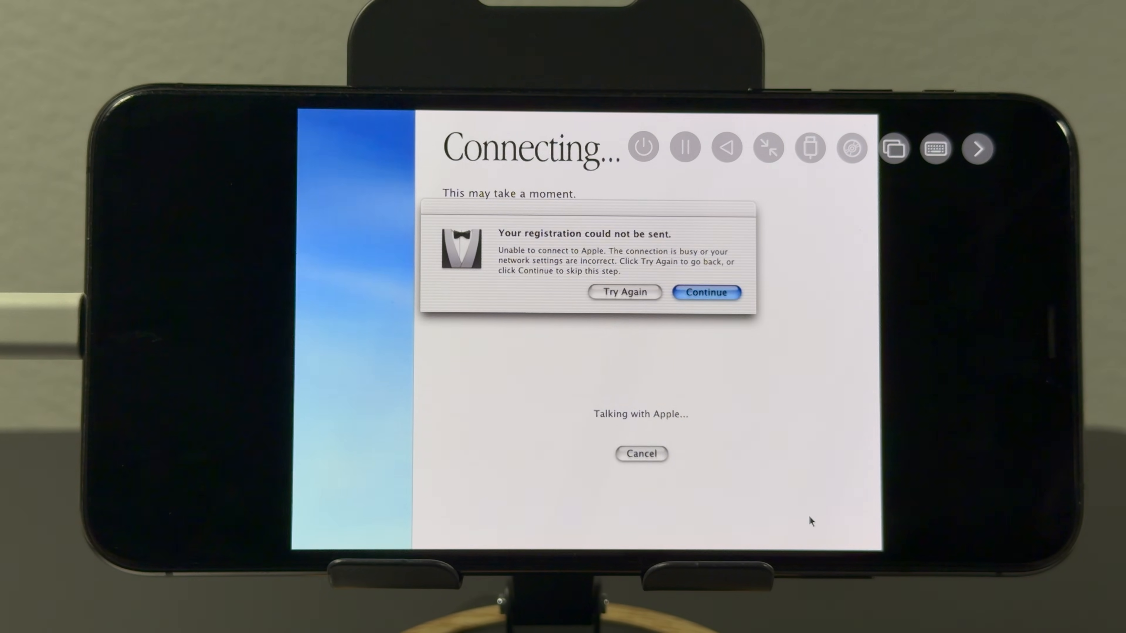
{"action": "left_click", "coordinate": [706, 292]}
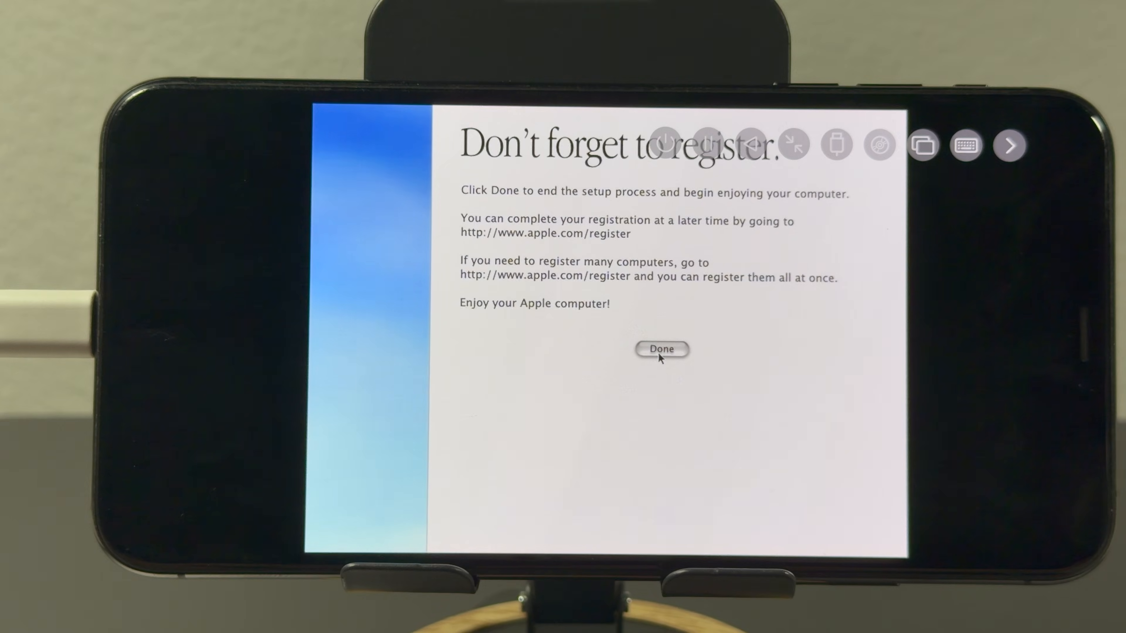
{"action": "left_click", "coordinate": [661, 348]}
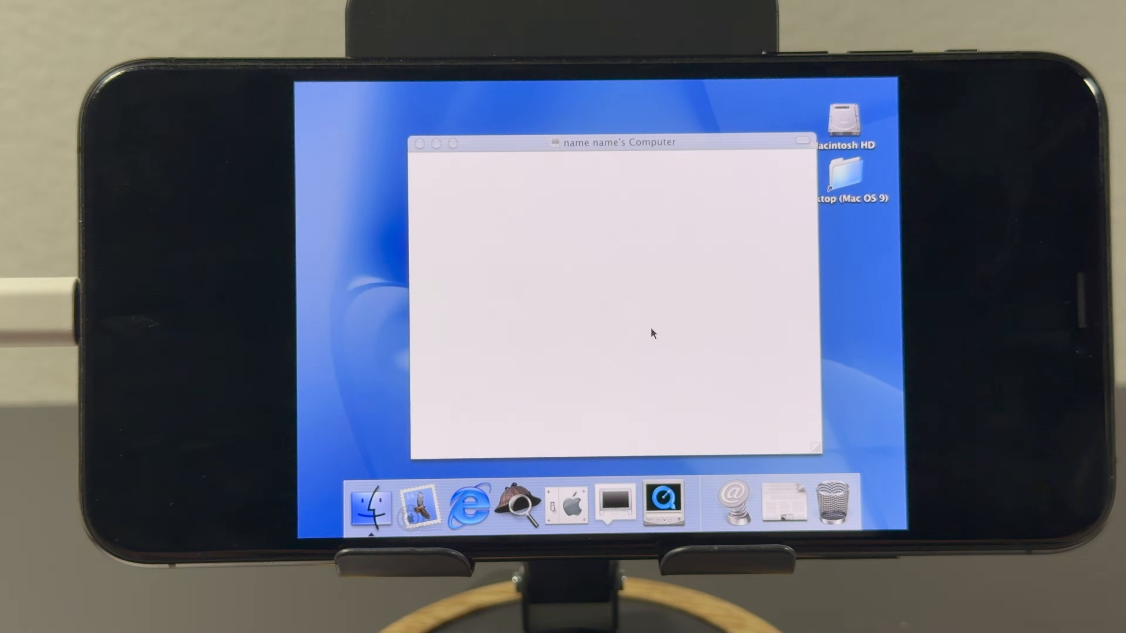
- View About This Mac from the Apple menu, close it, and launch Internet Explorer from the Dock
{"action": "left_click", "coordinate": [307, 19]}
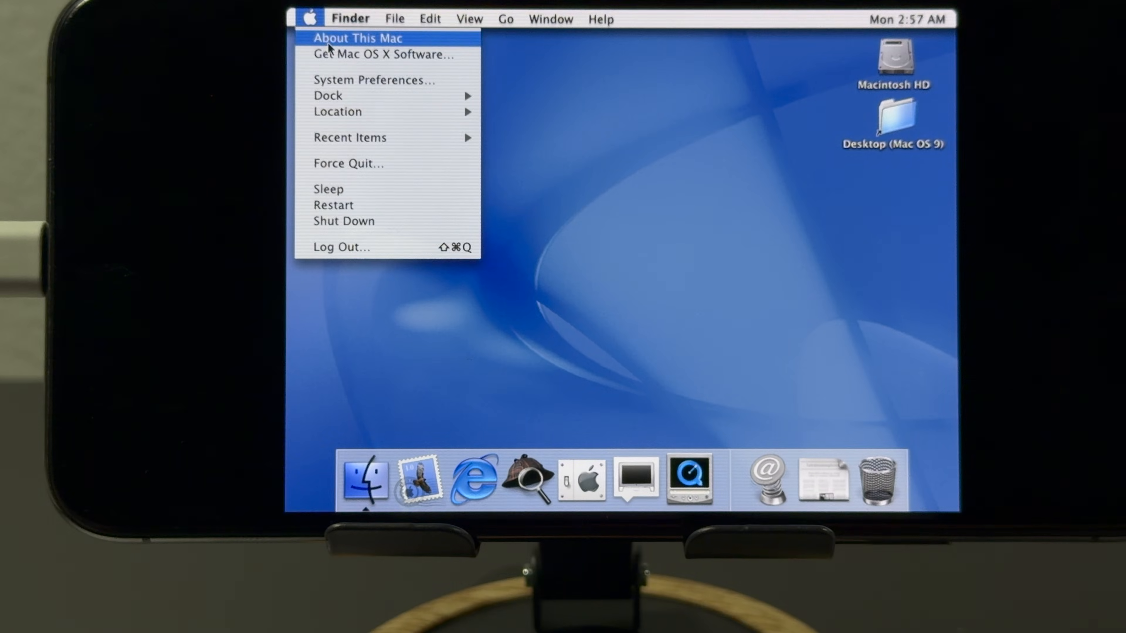
{"action": "left_click", "coordinate": [356, 38]}
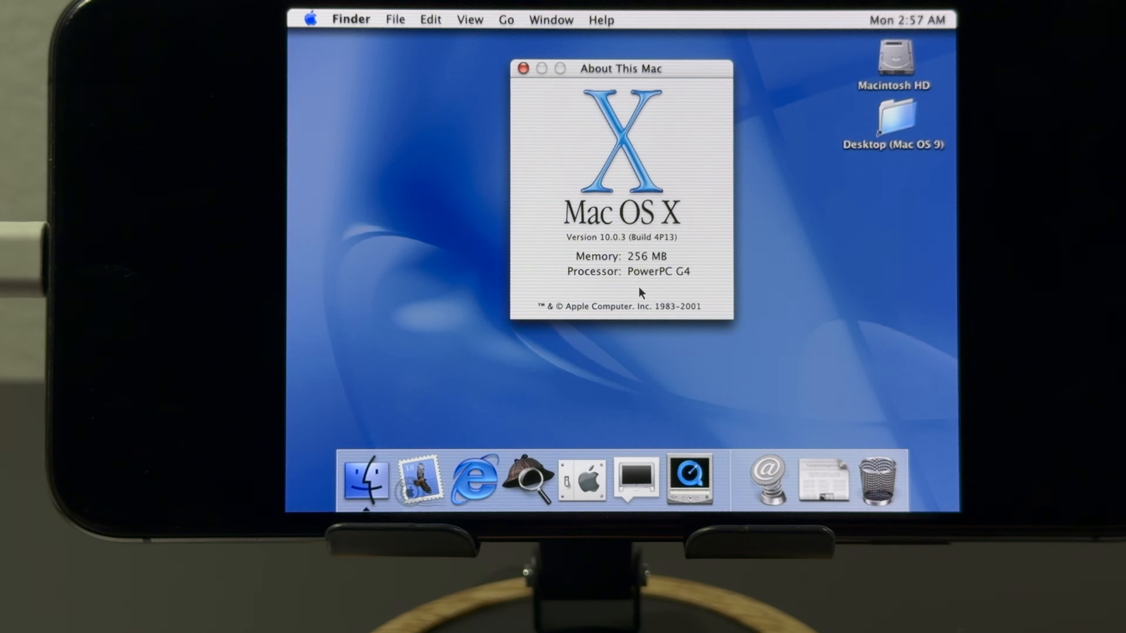
{"action": "left_click", "coordinate": [523, 68]}
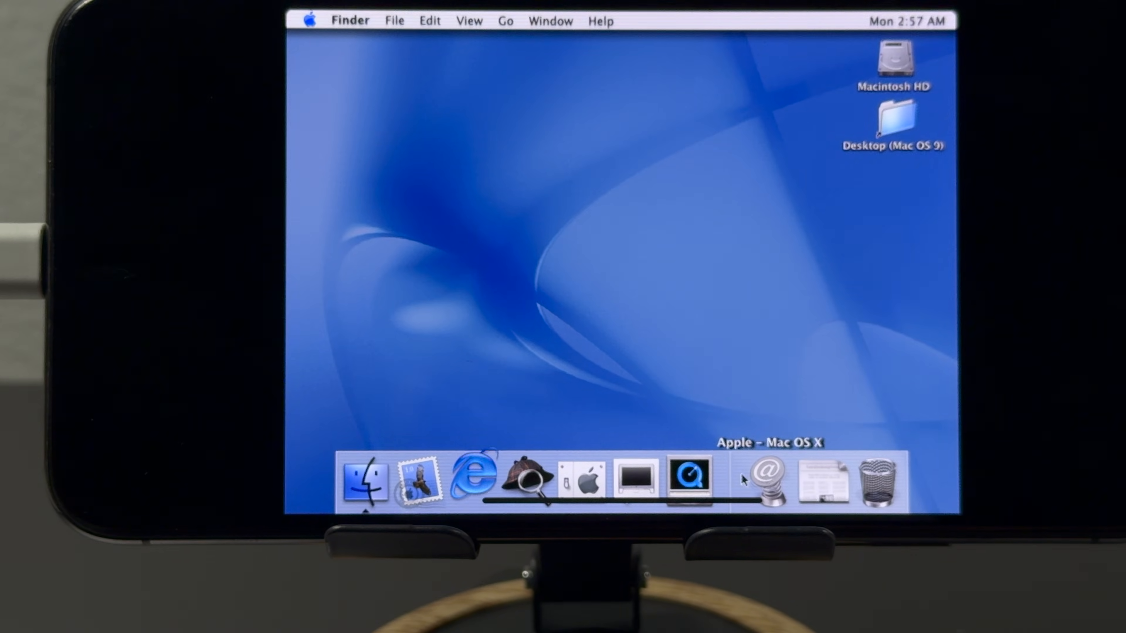
{"action": "left_click", "coordinate": [473, 480]}
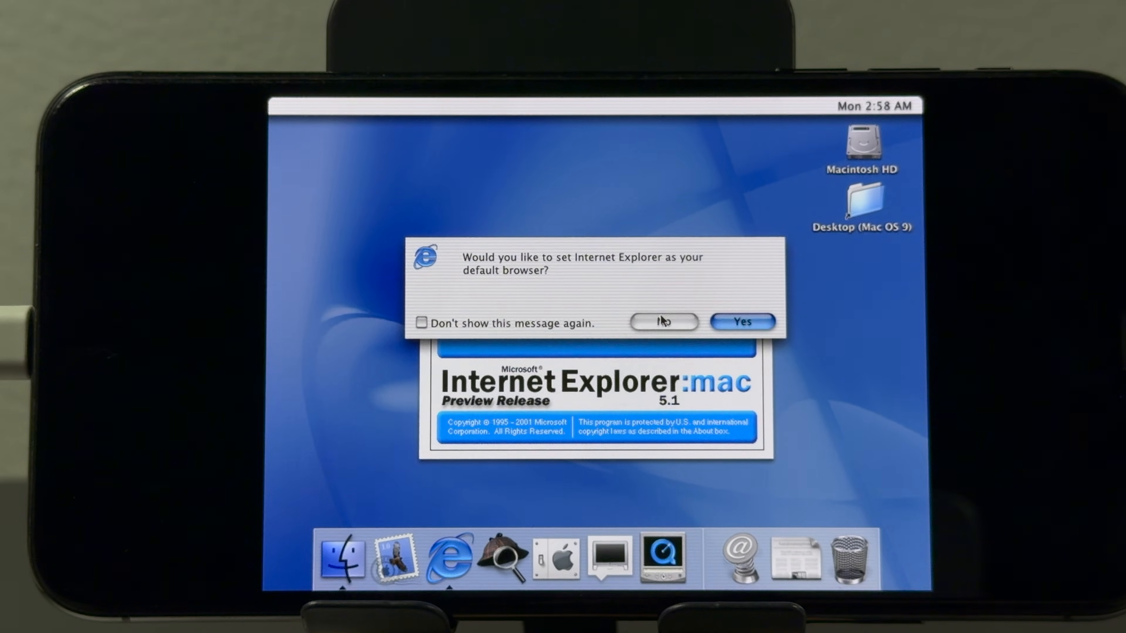
- Decline default browser, dismiss the security error and go to frogfind in the Address bar
{"action": "left_click", "coordinate": [663, 322]}
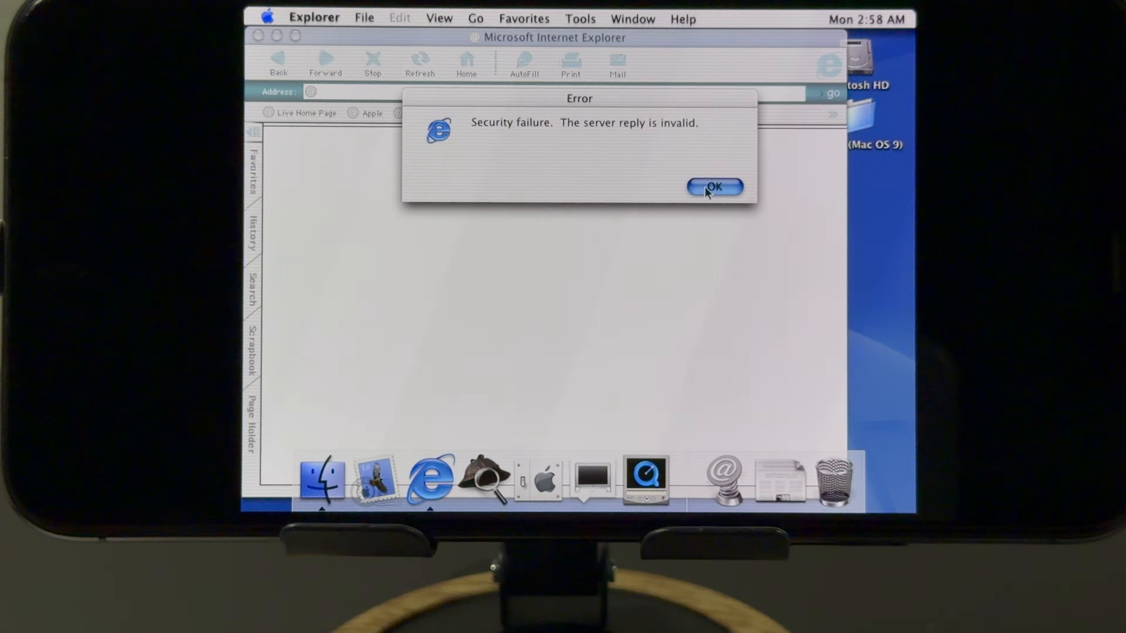
{"action": "left_click", "coordinate": [714, 186]}
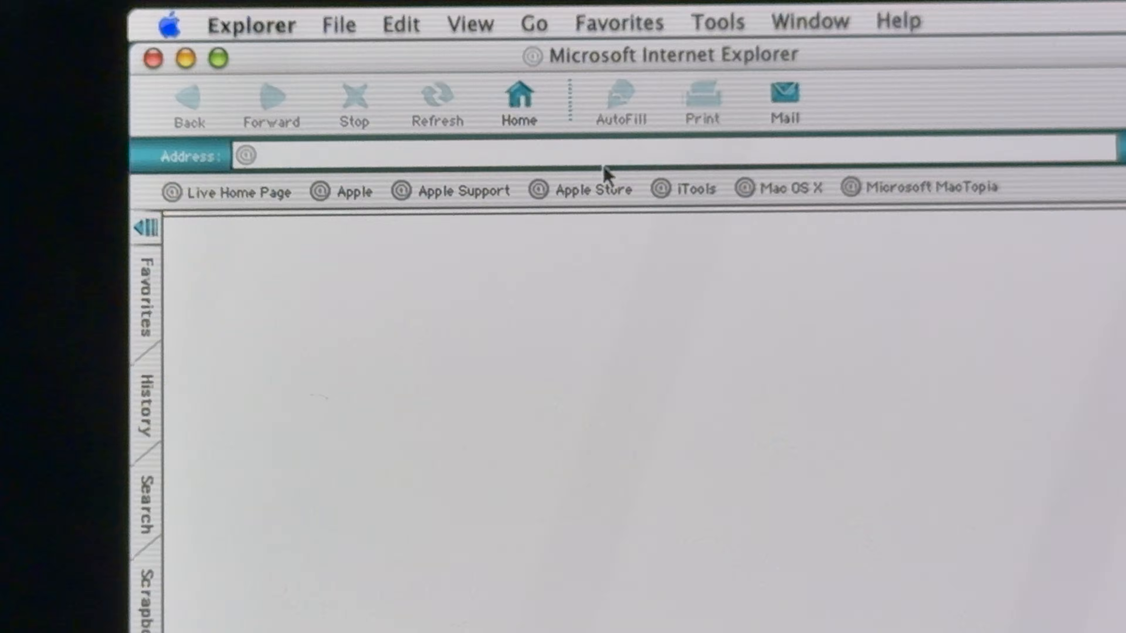
{"action": "type", "text": "frogfind."}
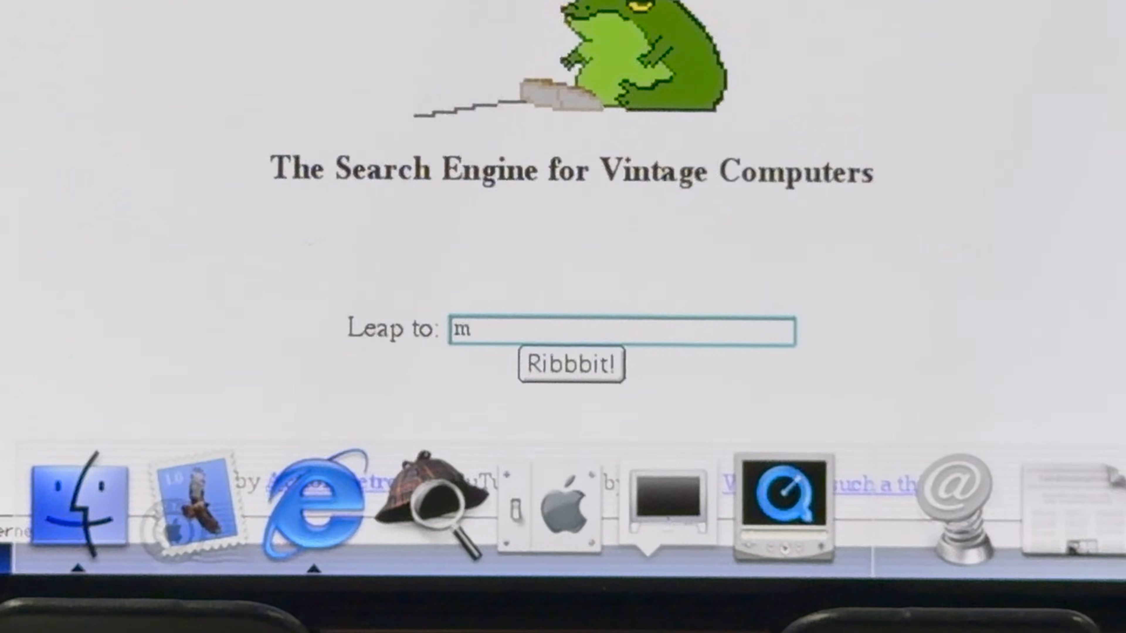
- Search FrogFind for 'mac os x 10', send the form anyway, then launch System Preferences
{"action": "type", "text": "ac os x 10"}
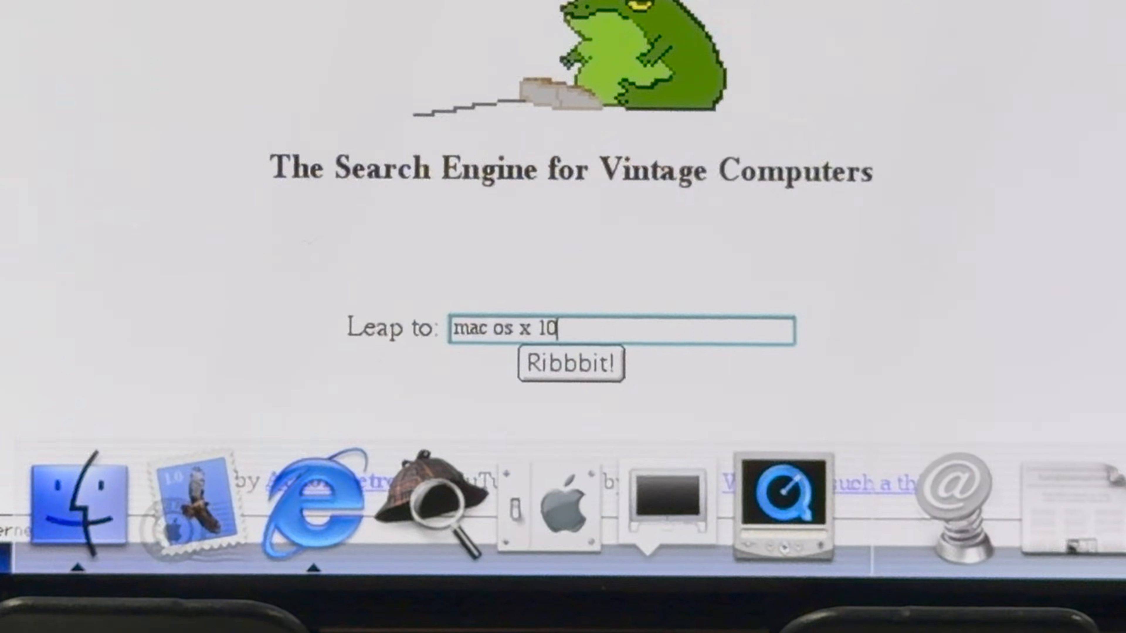
{"action": "left_click", "coordinate": [570, 364]}
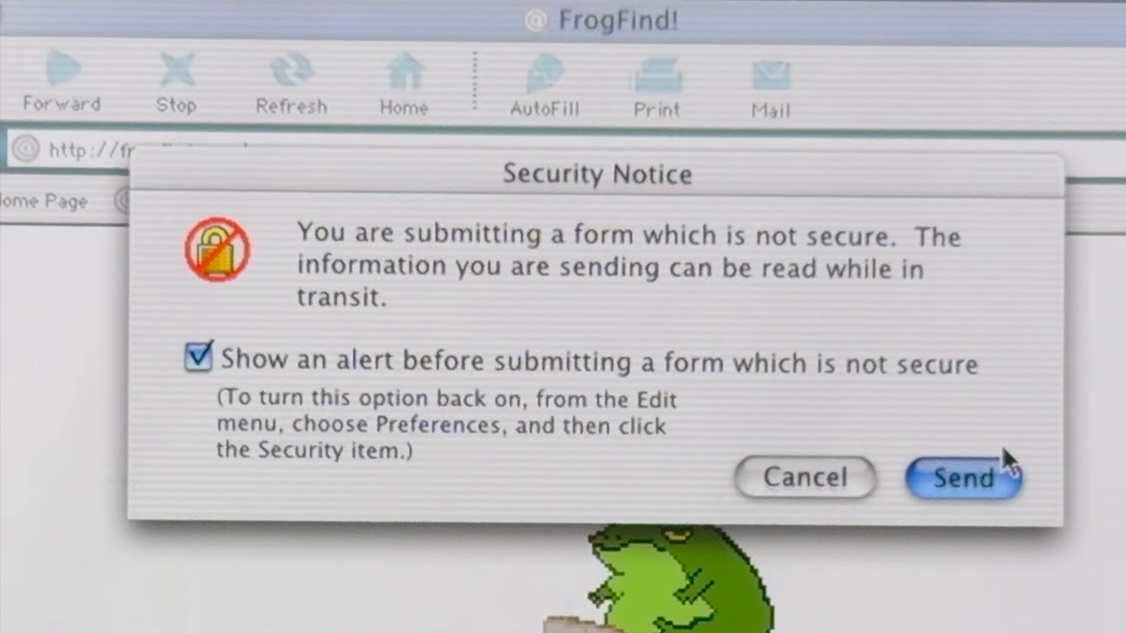
{"action": "left_click", "coordinate": [964, 478]}
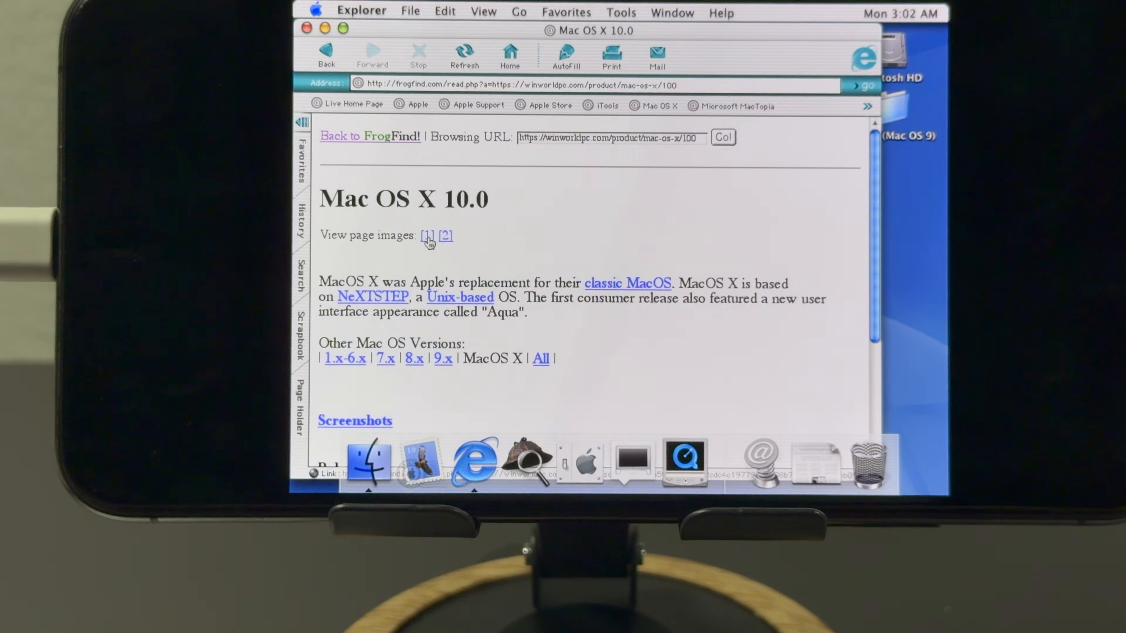
{"action": "left_click", "coordinate": [428, 236]}
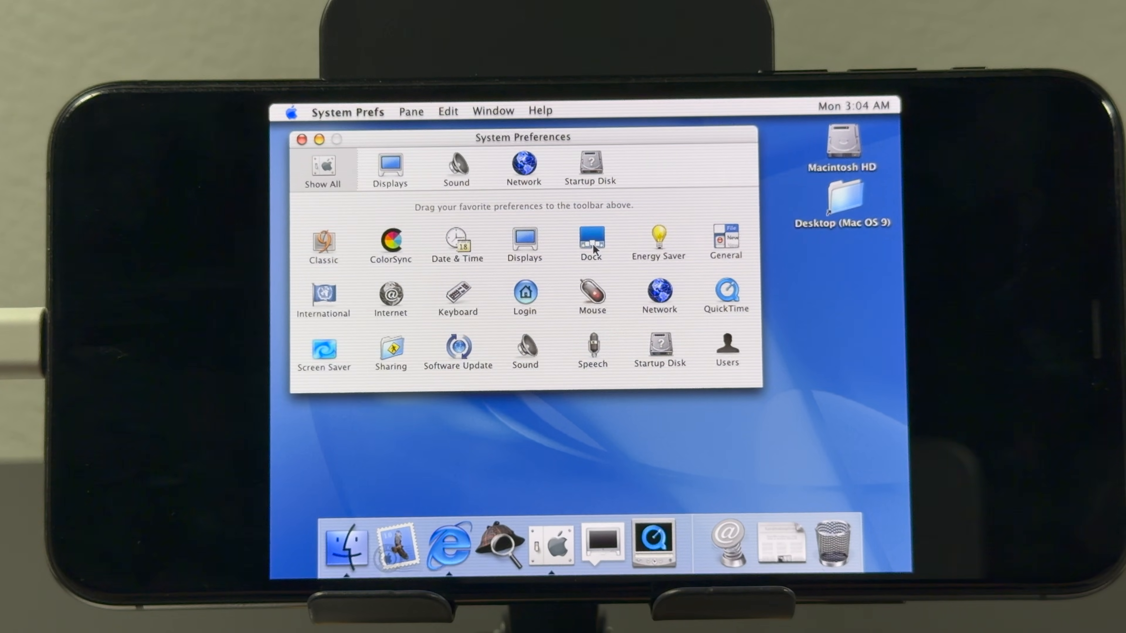
- Close System Preferences and open the Applications folder in Finder
{"action": "left_click", "coordinate": [591, 237]}
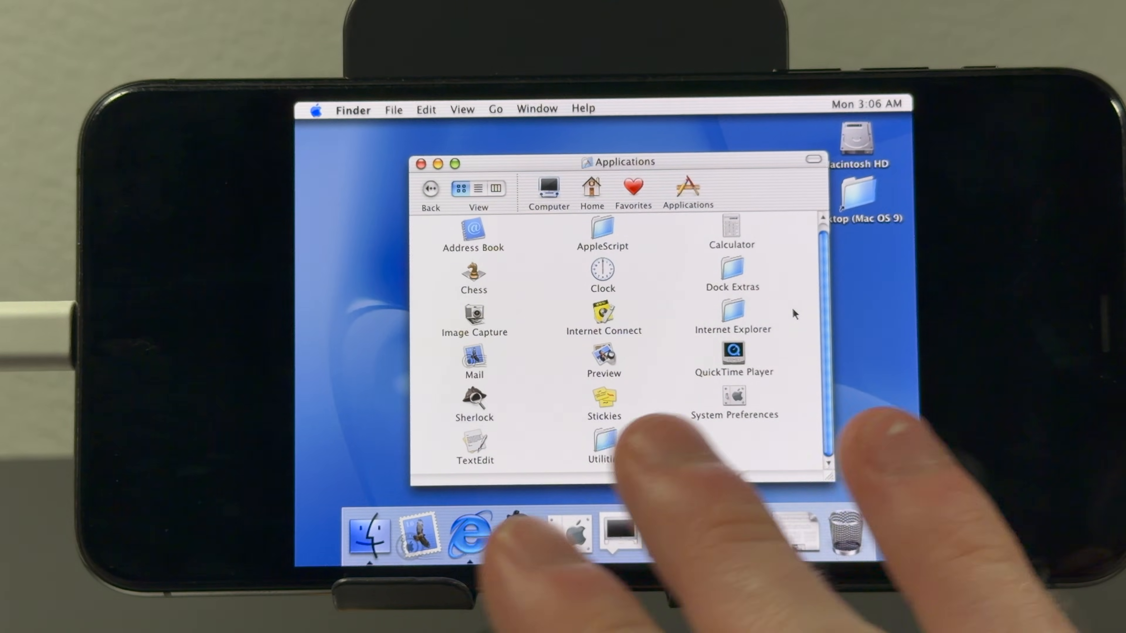
{"action": "double_click", "coordinate": [476, 447]}
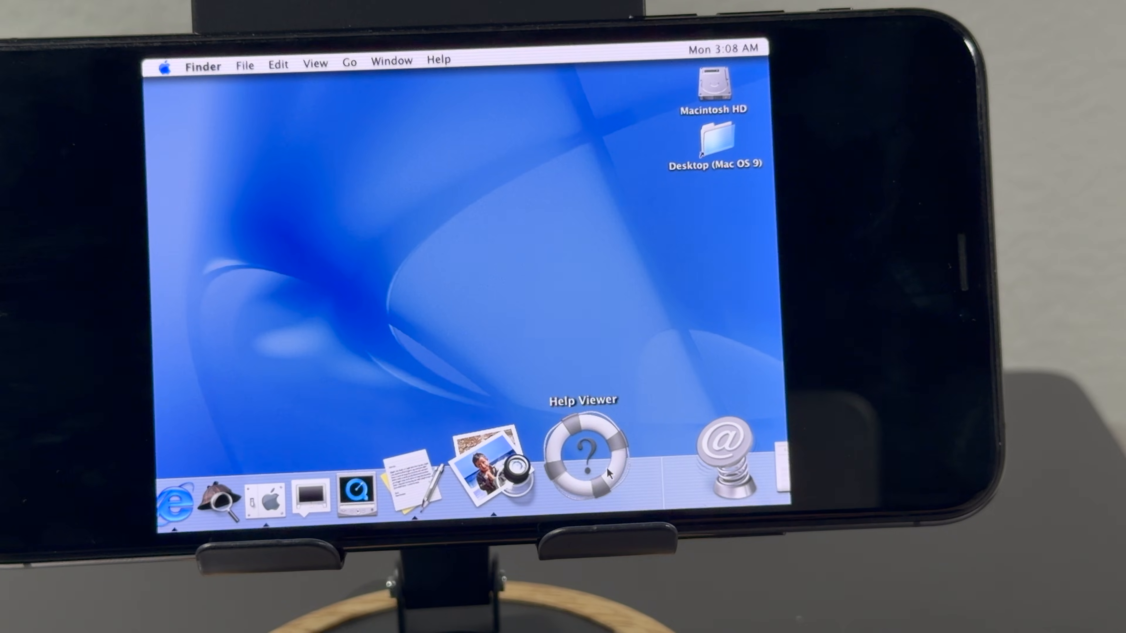
- Launch Help Viewer, try the Using Mac OS X news article, dismiss the error and enter Mac Help
{"action": "left_click", "coordinate": [584, 453]}
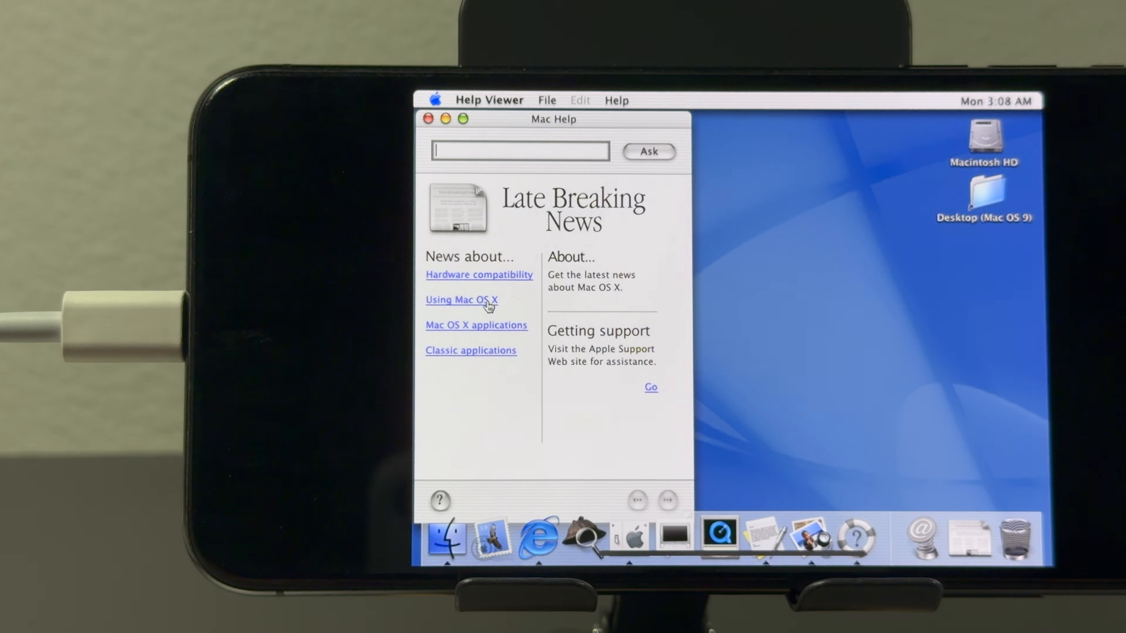
{"action": "left_click", "coordinate": [461, 300]}
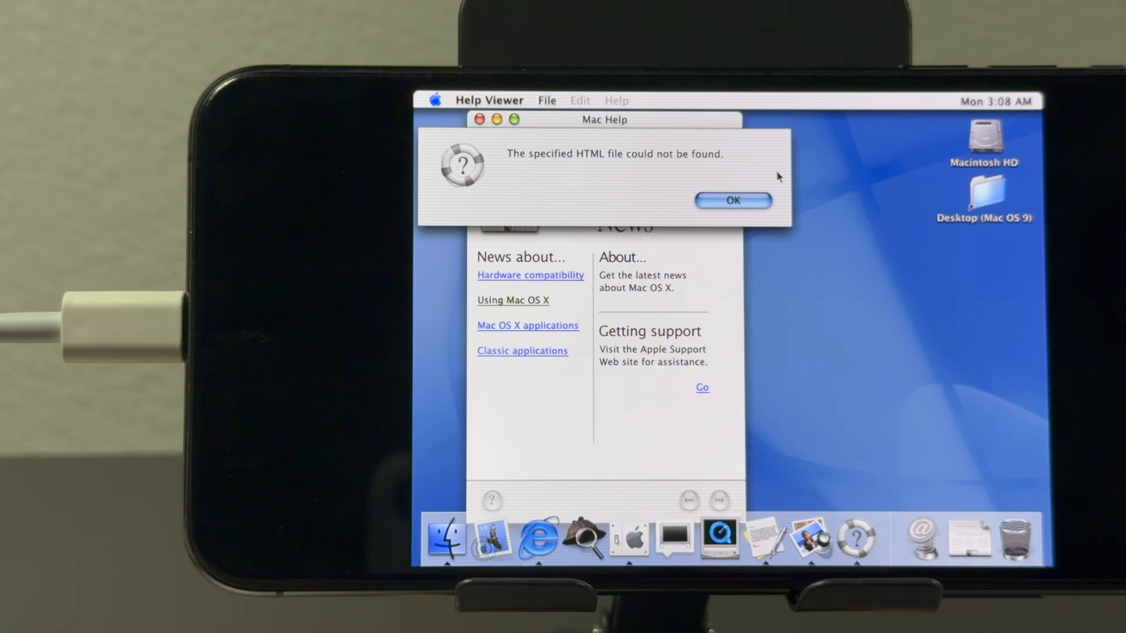
{"action": "mouse_move", "coordinate": [732, 201]}
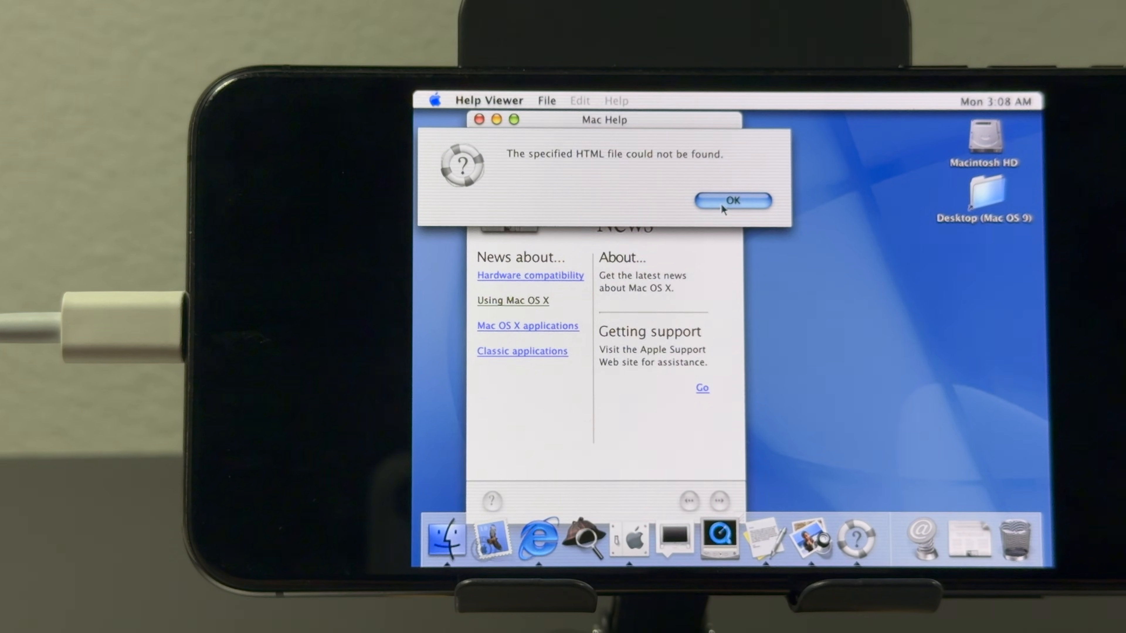
{"action": "left_click", "coordinate": [733, 200]}
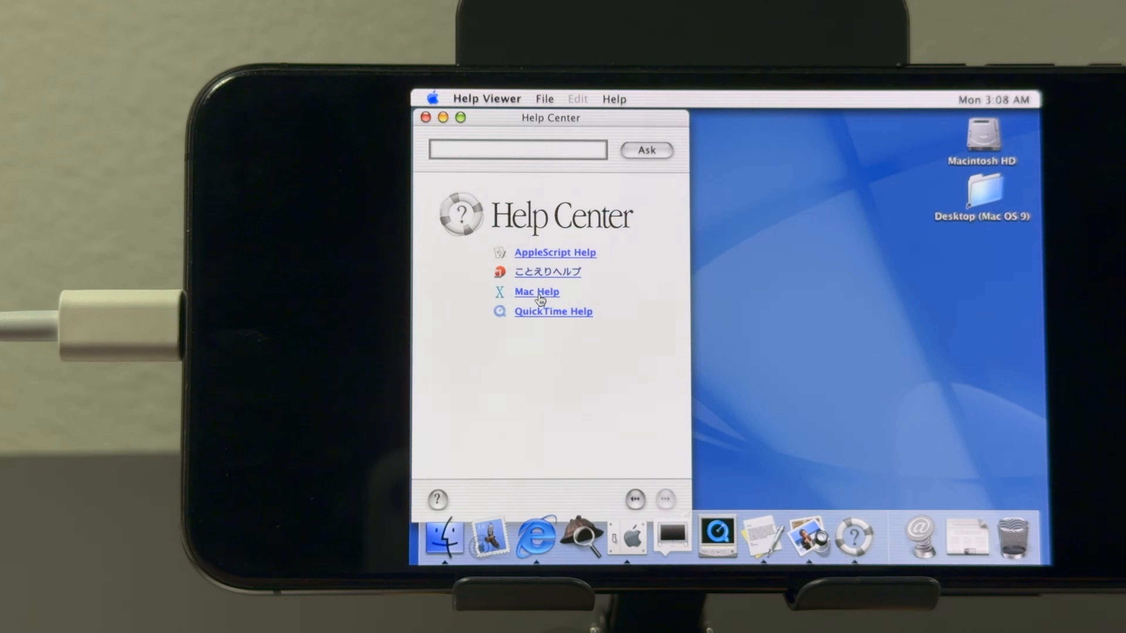
{"action": "left_click", "coordinate": [535, 291]}
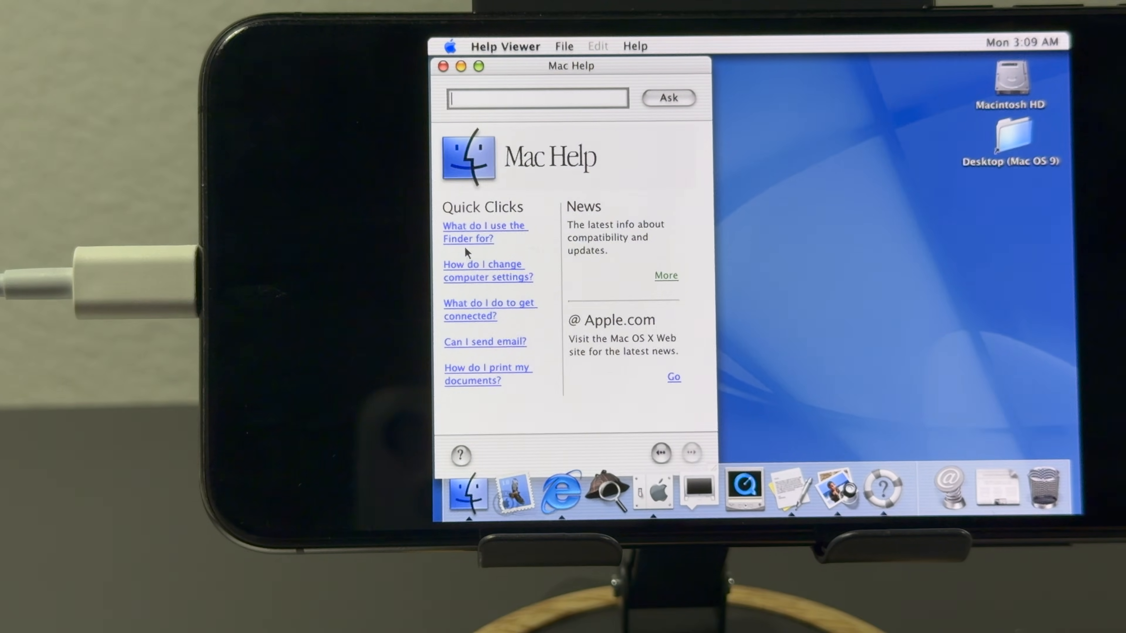
- Try the Finder Quick Click, then ask the 'how to ... not suck' question and get answers
{"action": "left_click", "coordinate": [484, 231]}
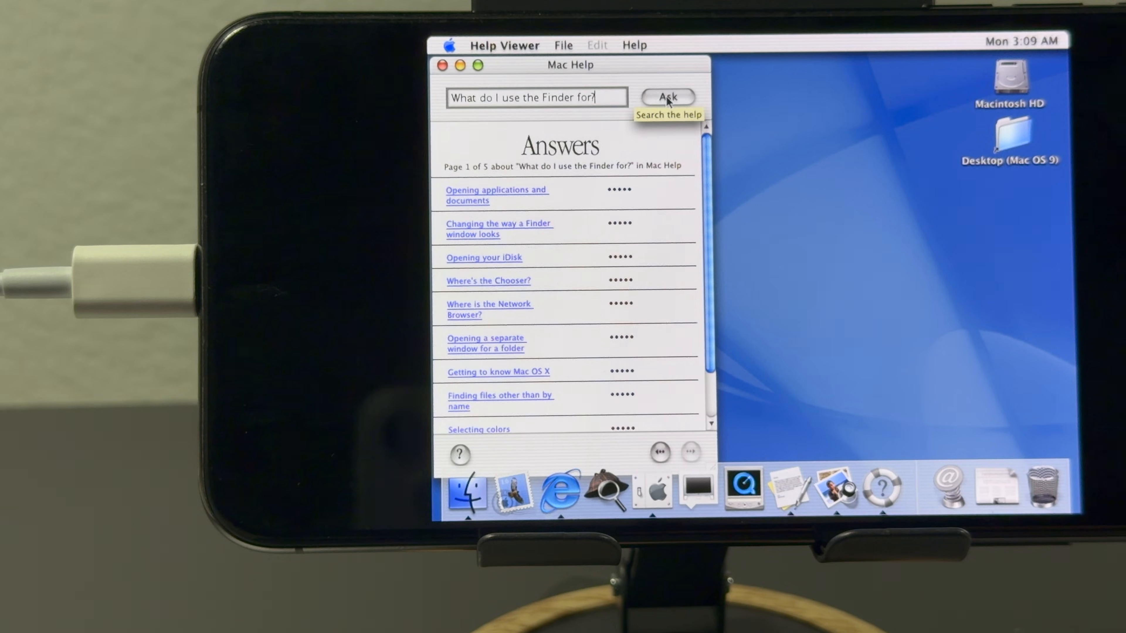
{"action": "mouse_move", "coordinate": [489, 438]}
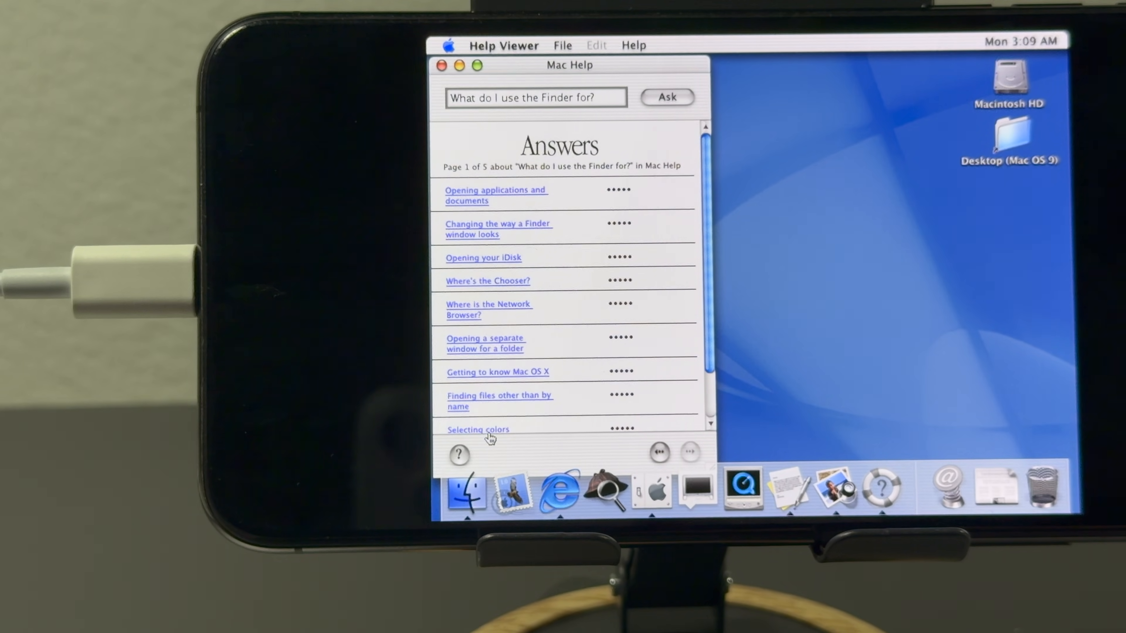
{"action": "type", "text": "how to make stock ios"}
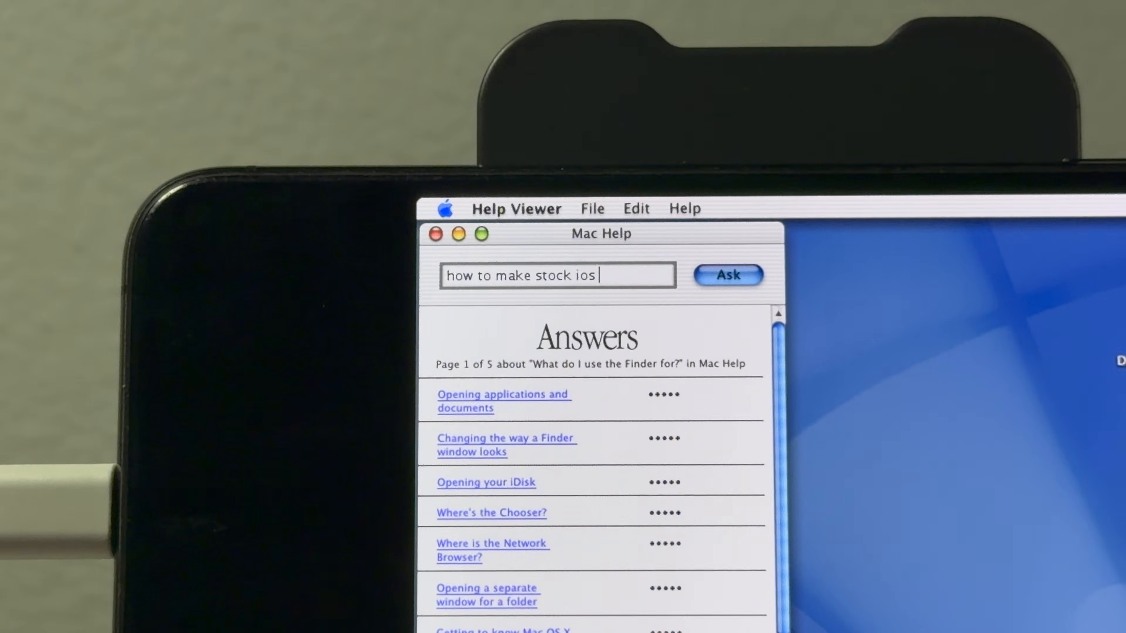
{"action": "type", "text": "not suck"}
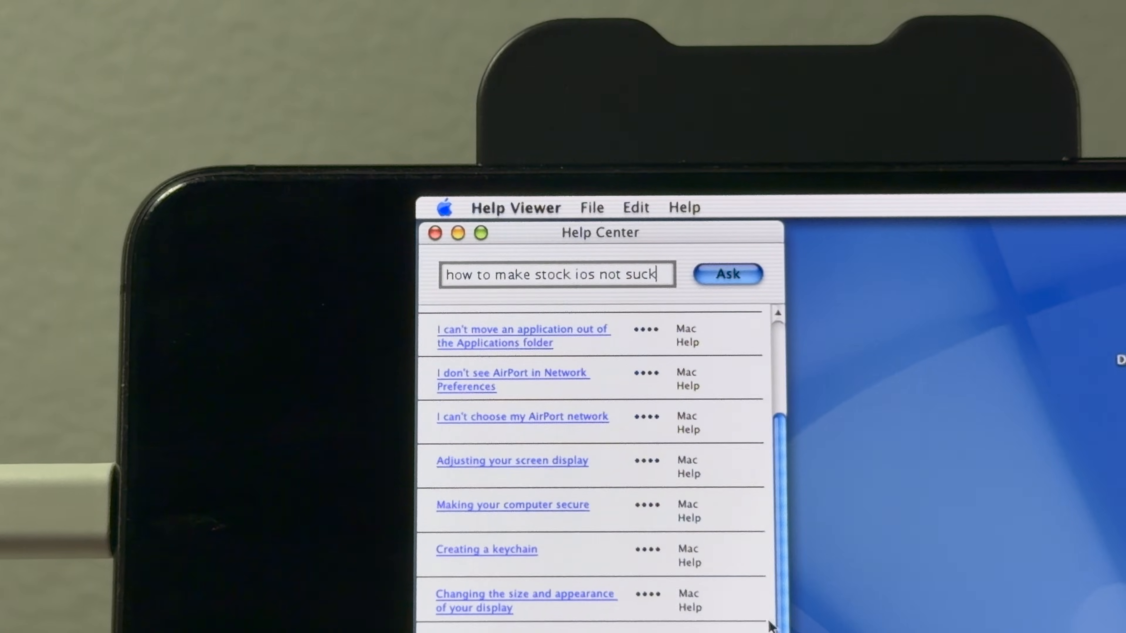
{"action": "left_click", "coordinate": [727, 274]}
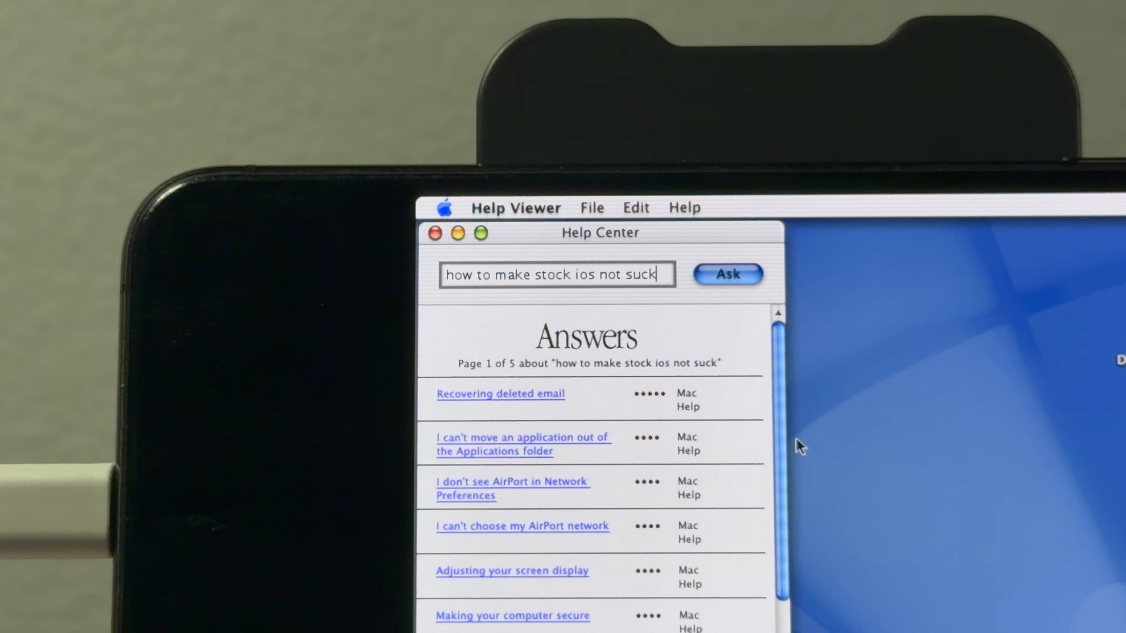